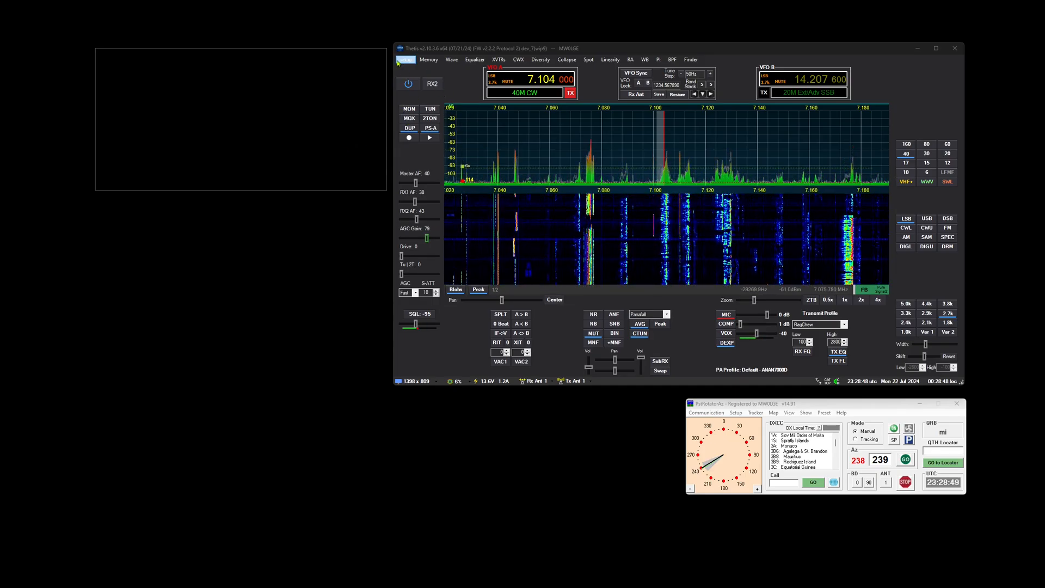
Add 'Avg Signal Strength' to Container 1 TRX1 in Setup > Appearance > Multi Meters.
{"action": "left_click", "coordinate": [404, 59]}
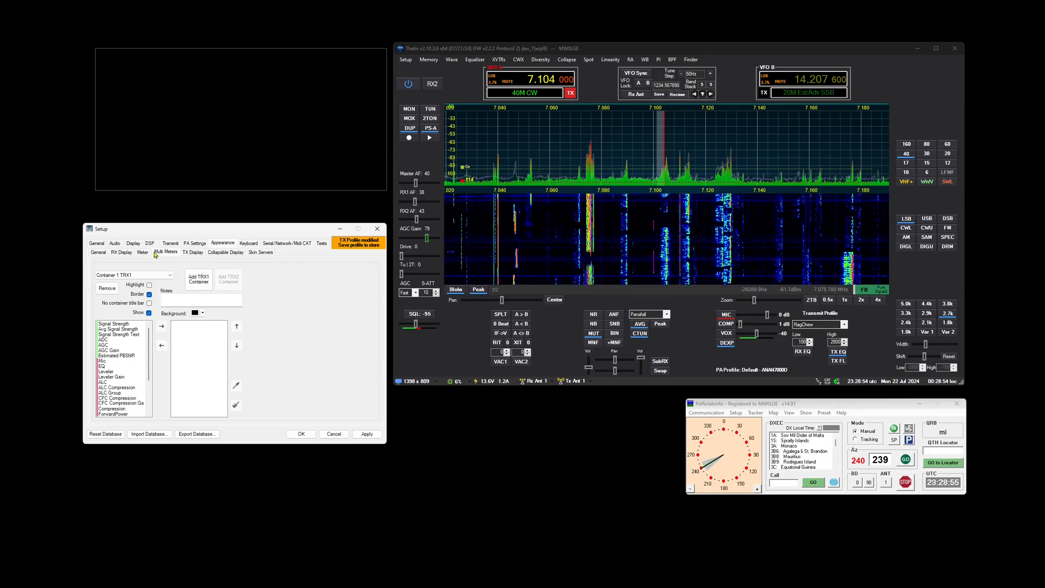
{"action": "left_click", "coordinate": [198, 278]}
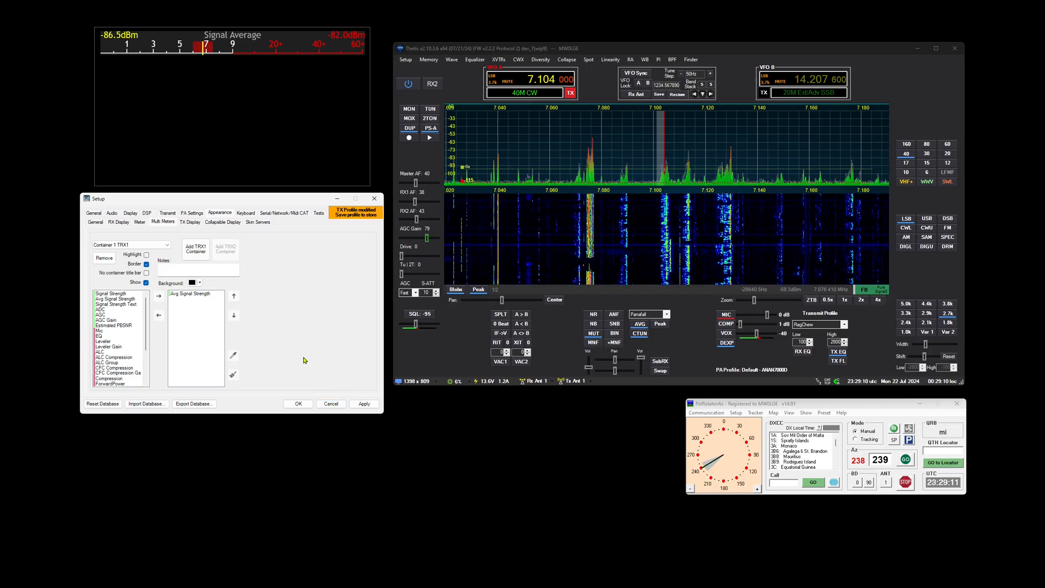
Add a TCP/IP Server endpoint in Multi Meter I/O bound to 127.0.0.1:9000.
{"action": "left_click", "coordinate": [285, 213]}
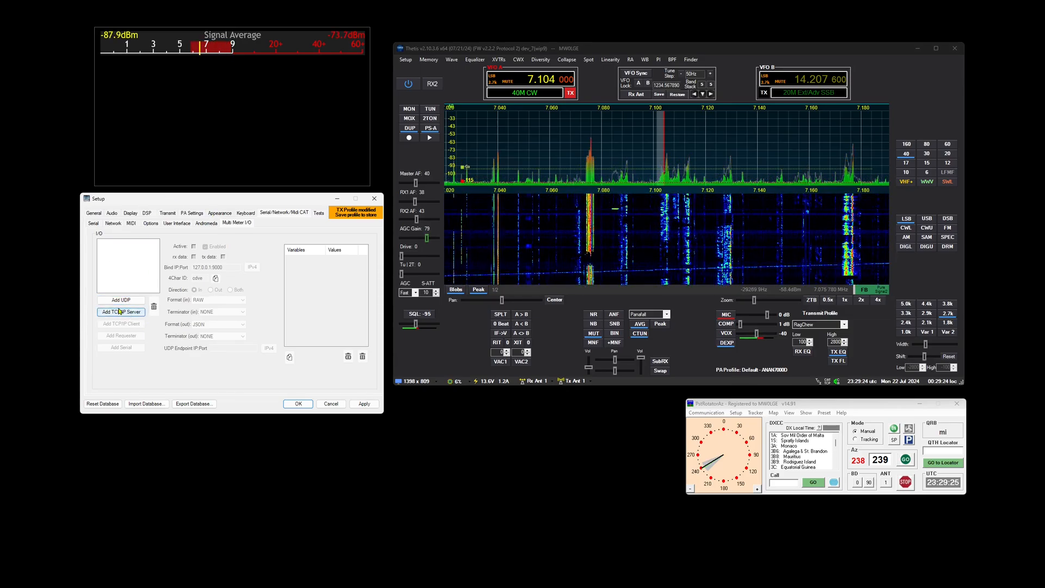
{"action": "left_click", "coordinate": [121, 311]}
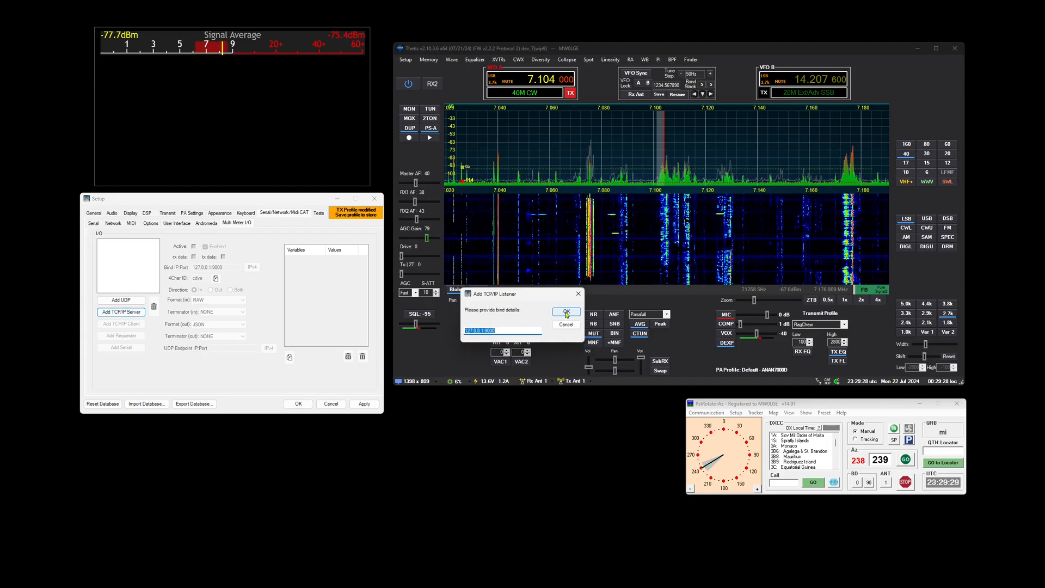
{"action": "left_click", "coordinate": [565, 312]}
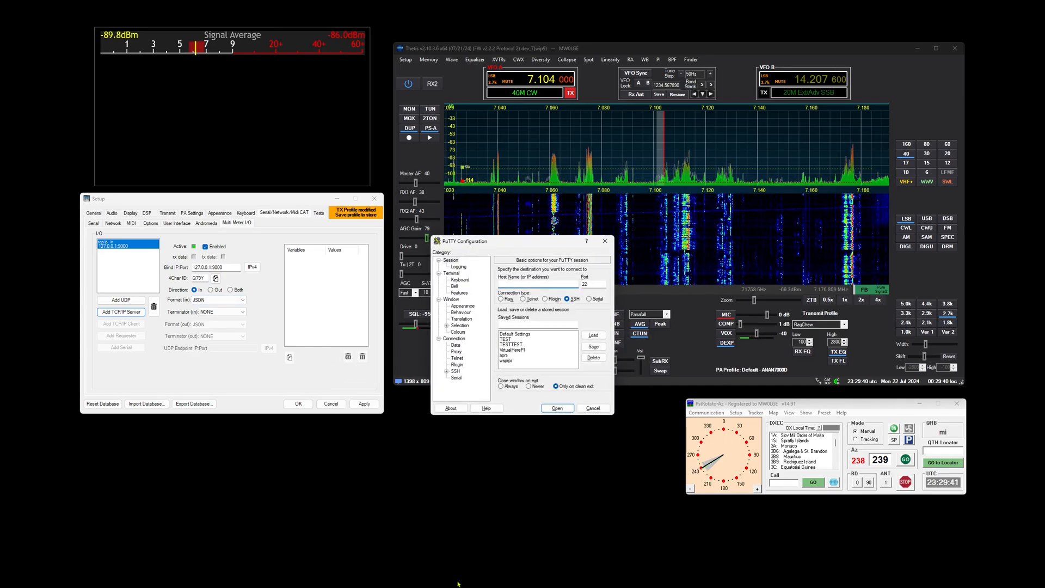
Connect PuTTY raw to 127.0.0.1:9000 and set the Thetis listener direction to Out.
{"action": "type", "text": "127.0.0.1"}
{"action": "type", "text": "9000"}
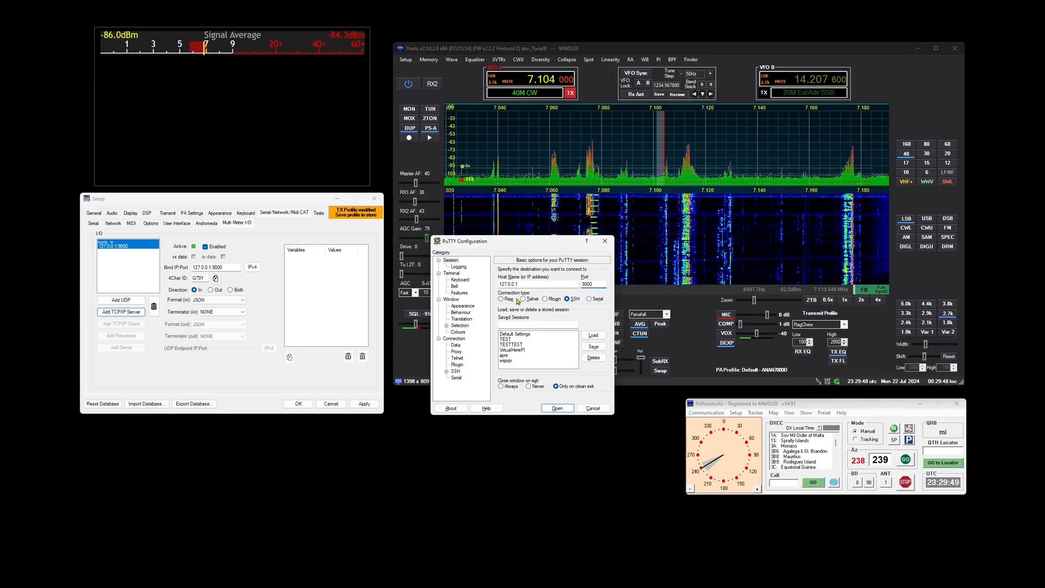
{"action": "left_click", "coordinate": [556, 407]}
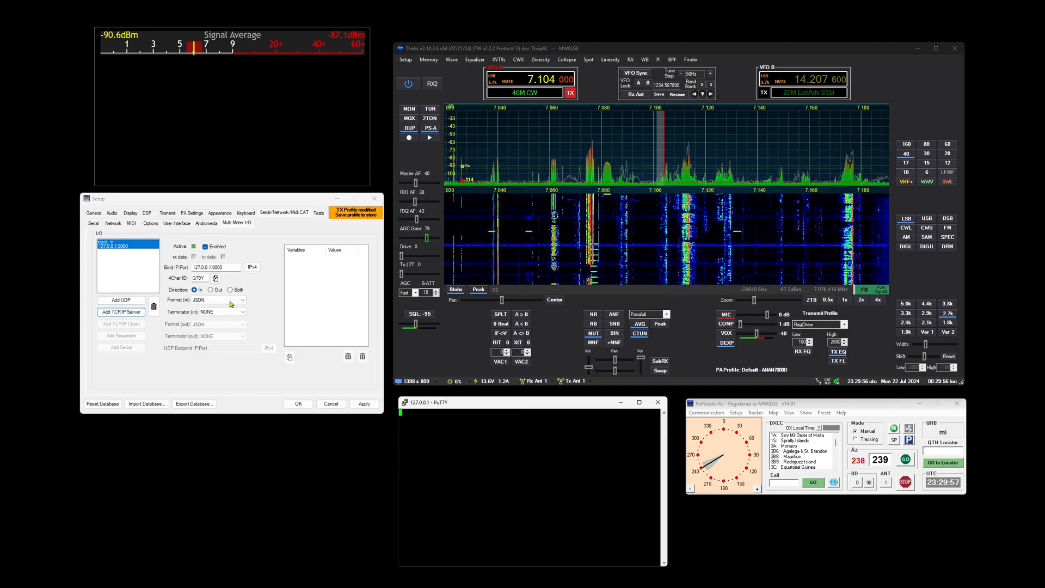
{"action": "left_click", "coordinate": [210, 289]}
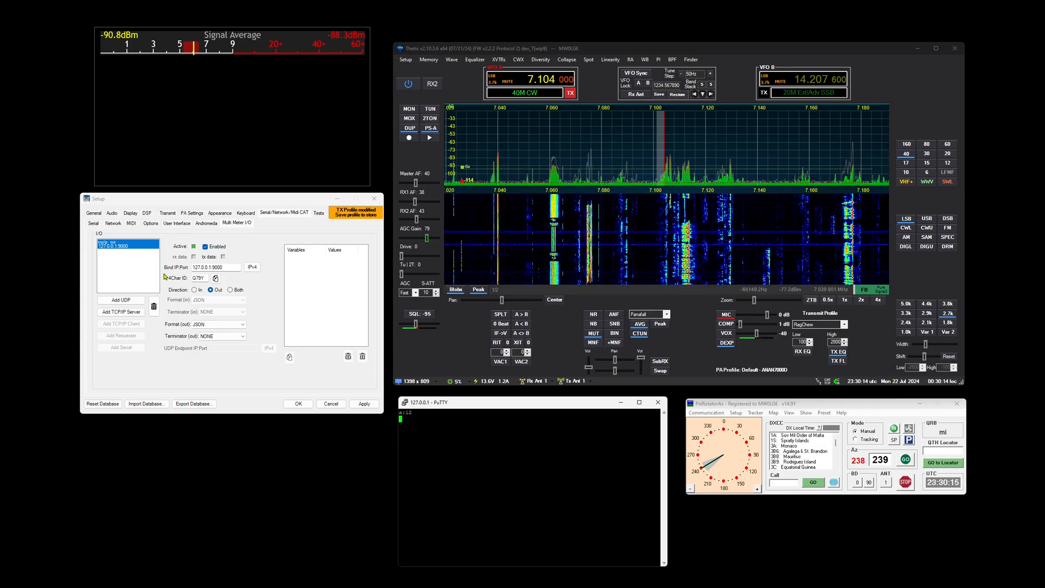
Set formats in and out to RAW, remove the received test variable, direction Out.
{"action": "left_click", "coordinate": [218, 300]}
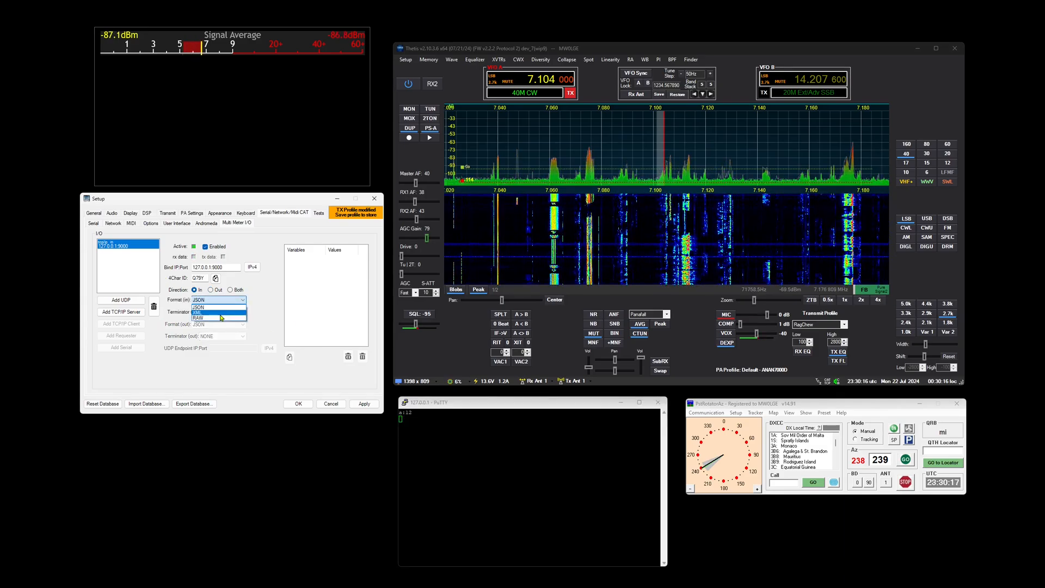
{"action": "left_click", "coordinate": [198, 317]}
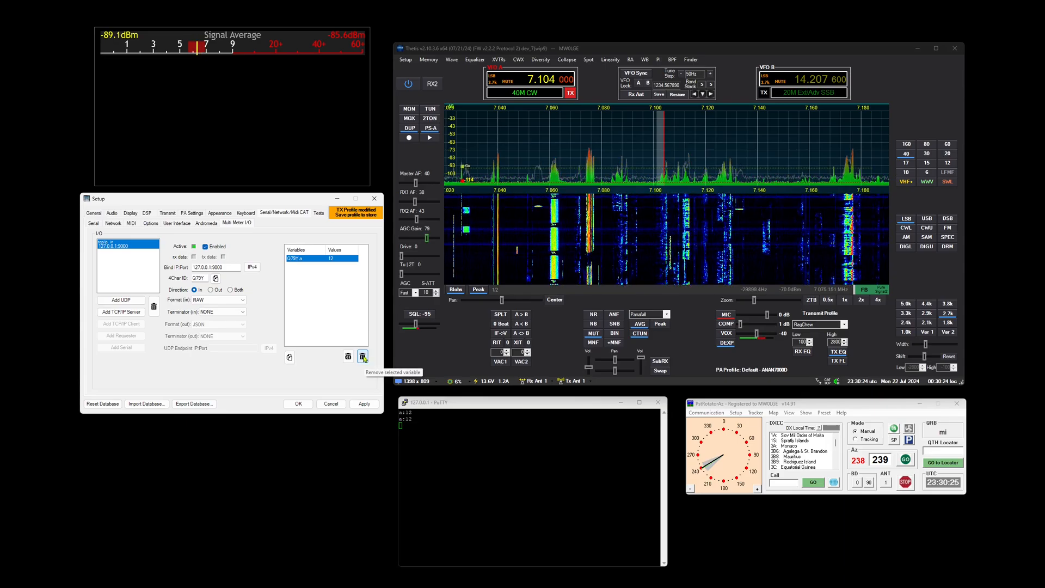
{"action": "left_click", "coordinate": [363, 355]}
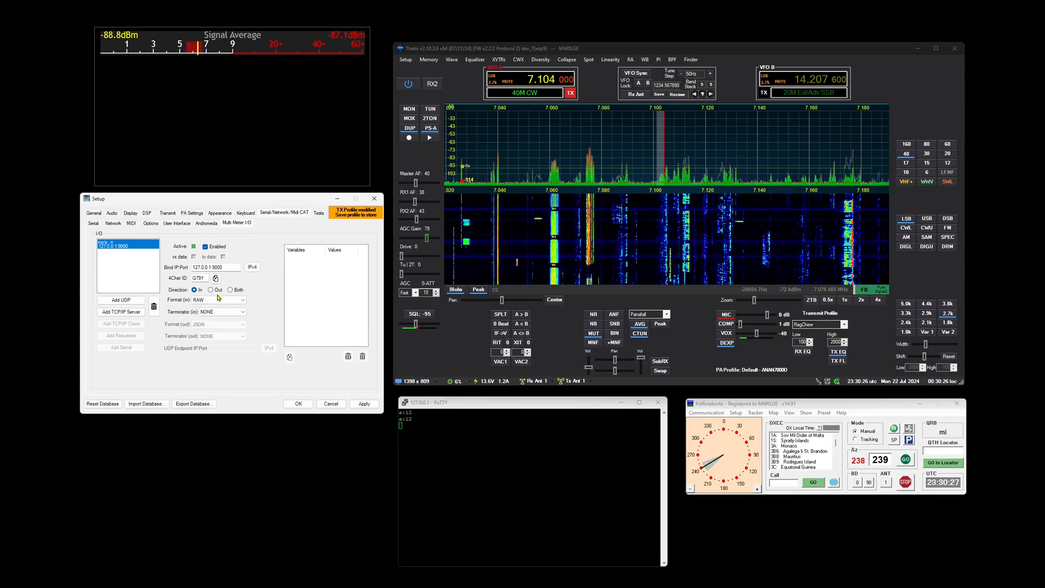
{"action": "left_click", "coordinate": [211, 289]}
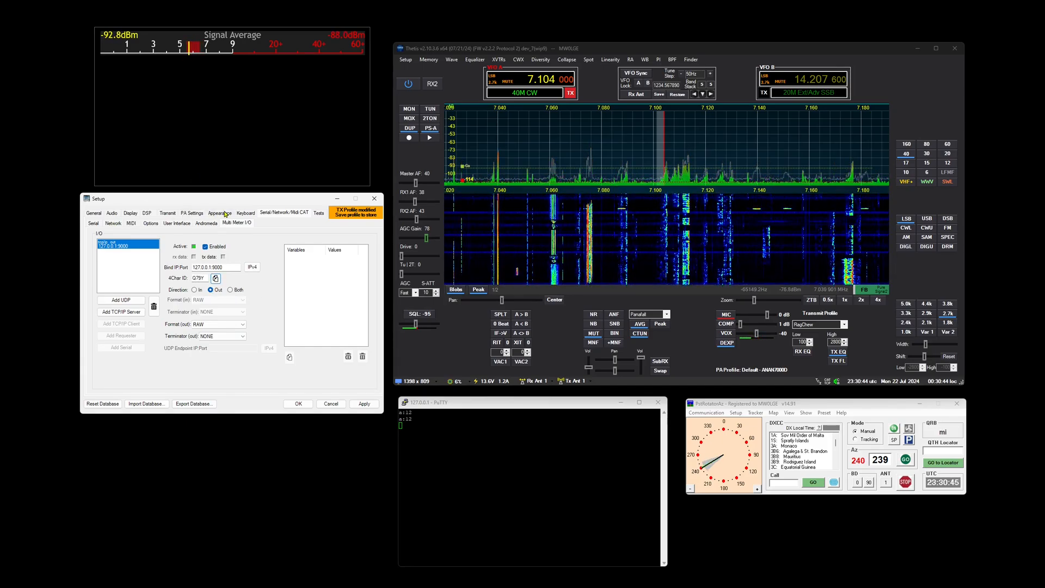
Add 'Data Out Node' to Container 1 TRX1 beneath Avg Signal Strength.
{"action": "left_click", "coordinate": [163, 222]}
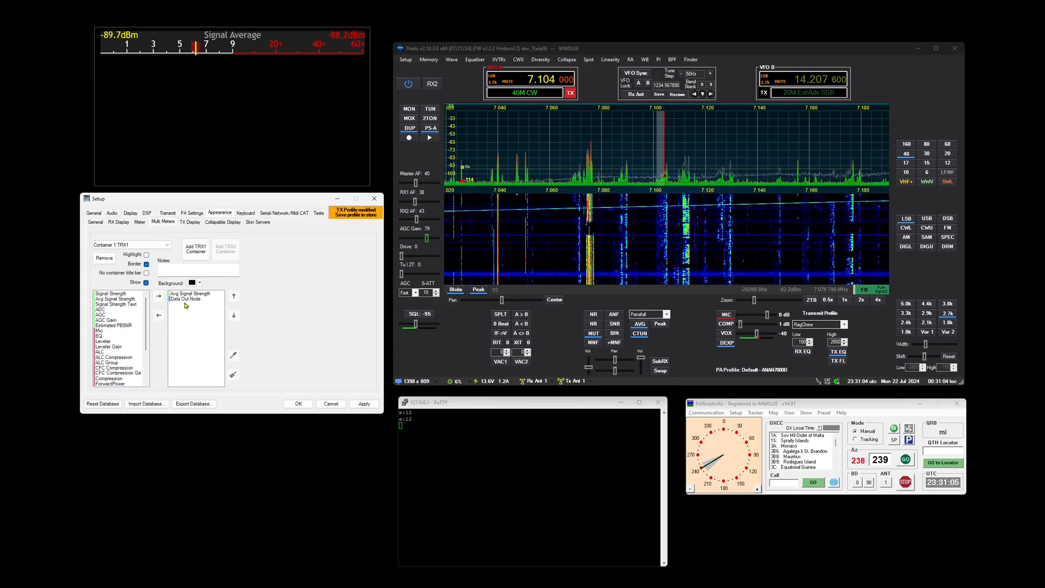
Link the Data Out Node to the 127.0.0.1:9000 endpoint with CRLF output terminator.
{"action": "left_click", "coordinate": [191, 299]}
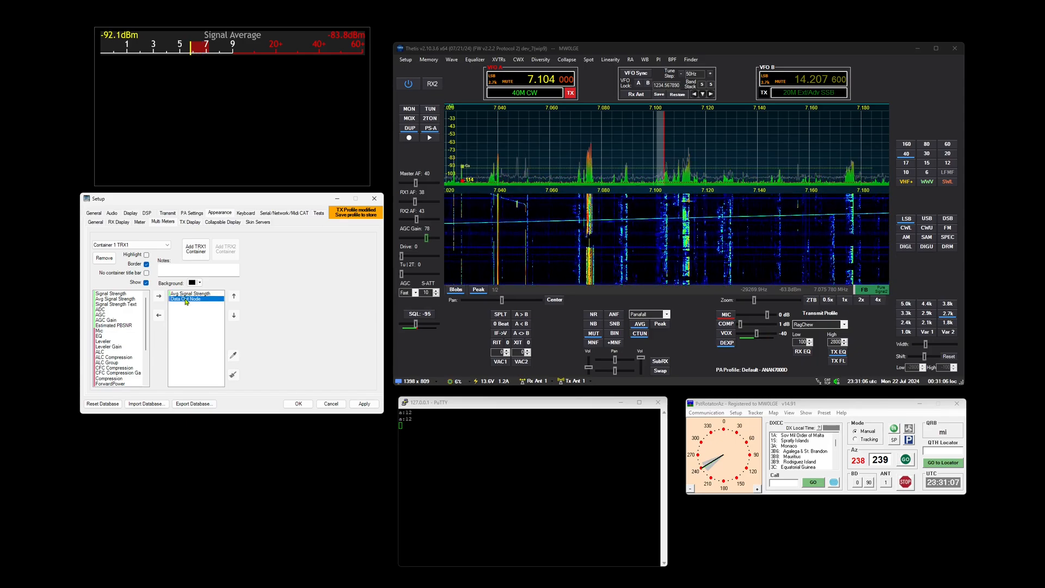
{"action": "left_click", "coordinate": [187, 299]}
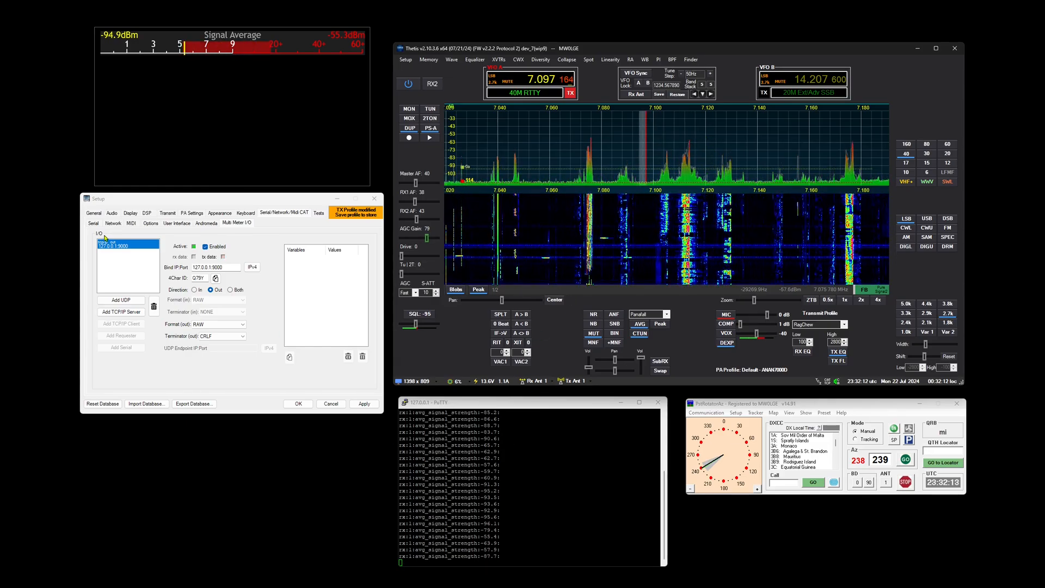
Add 'Signal Strength' to Container 1 TRX1 below the Data Out Node.
{"action": "left_click", "coordinate": [162, 222]}
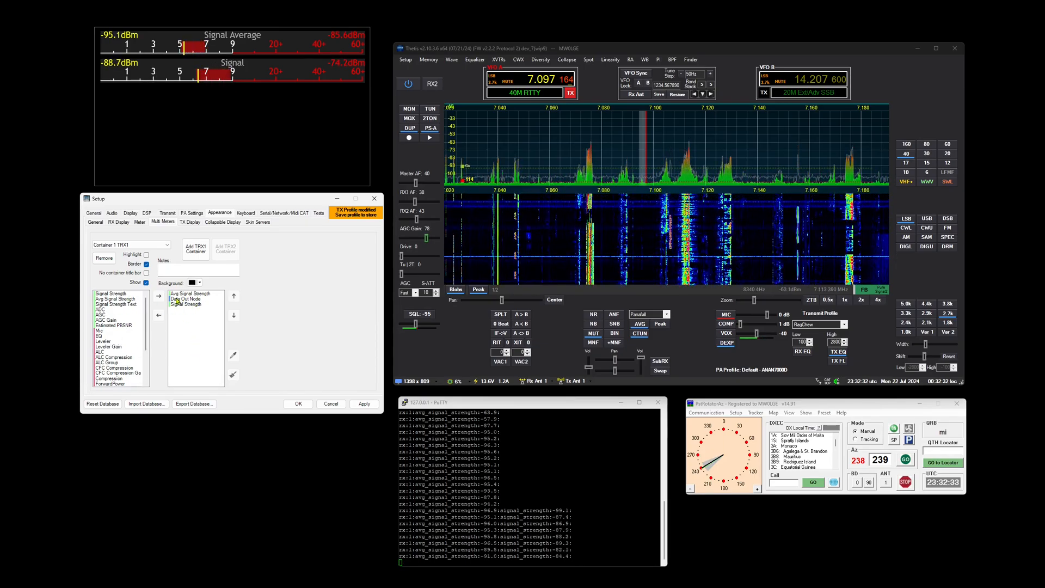
{"action": "left_click", "coordinate": [190, 297]}
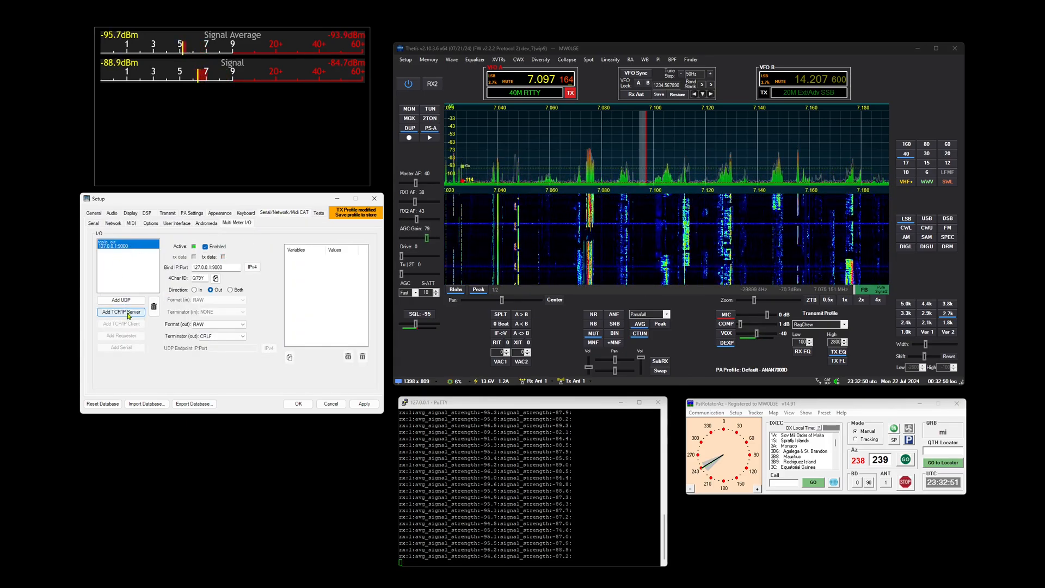
Add a second TCP/IP server endpoint at 127.0.0.1:9001 and link a second Data Out Node to it.
{"action": "left_click", "coordinate": [121, 312]}
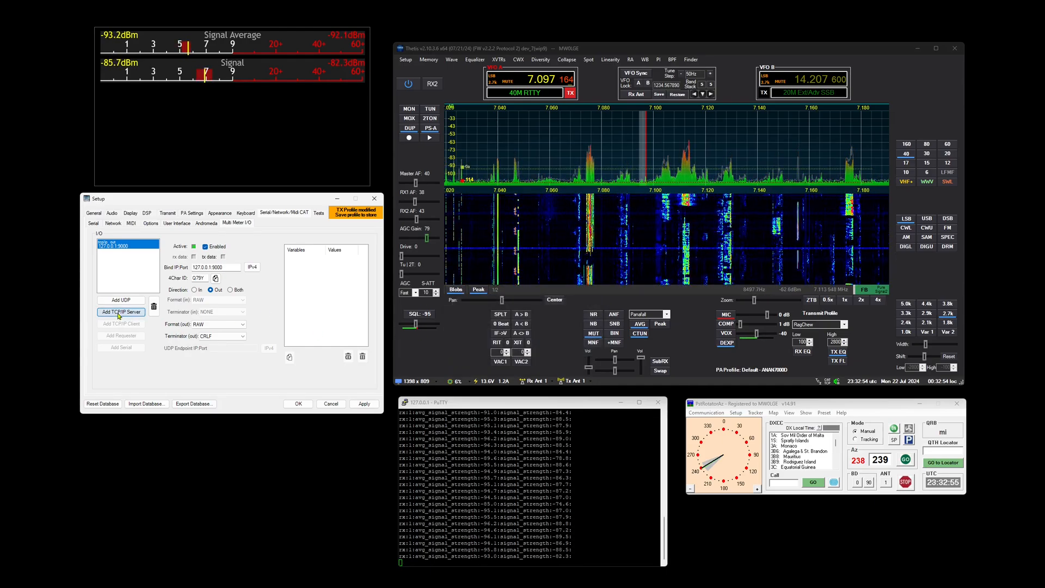
{"action": "left_click", "coordinate": [121, 312]}
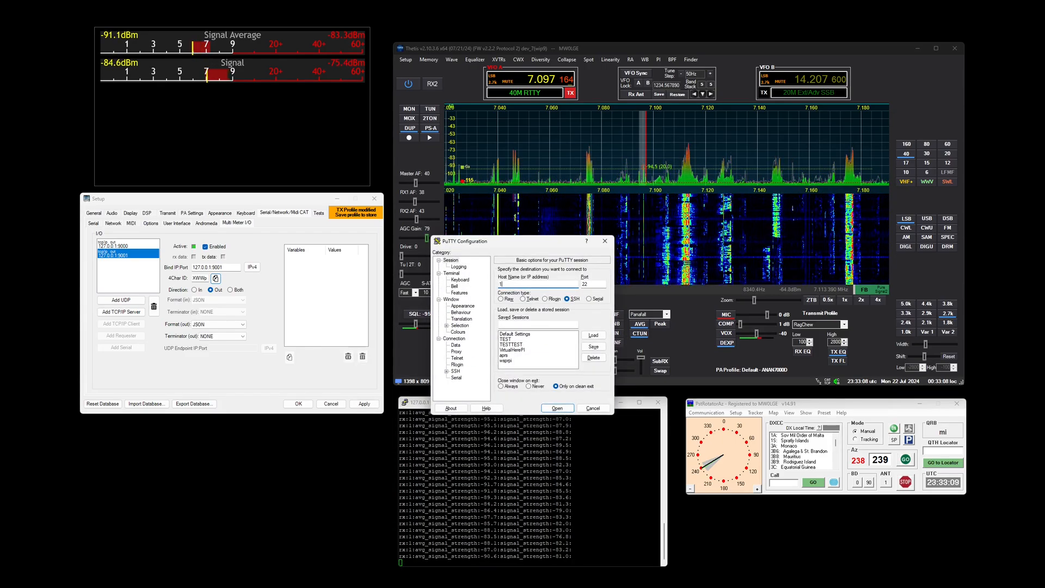
{"action": "type", "text": "127.0.0.1"}
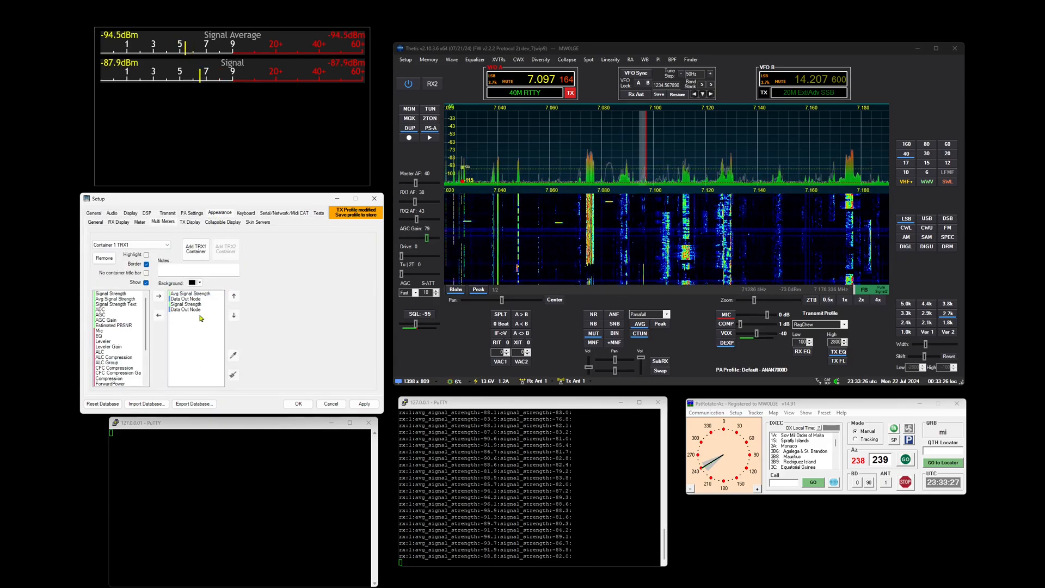
{"action": "left_click", "coordinate": [184, 305]}
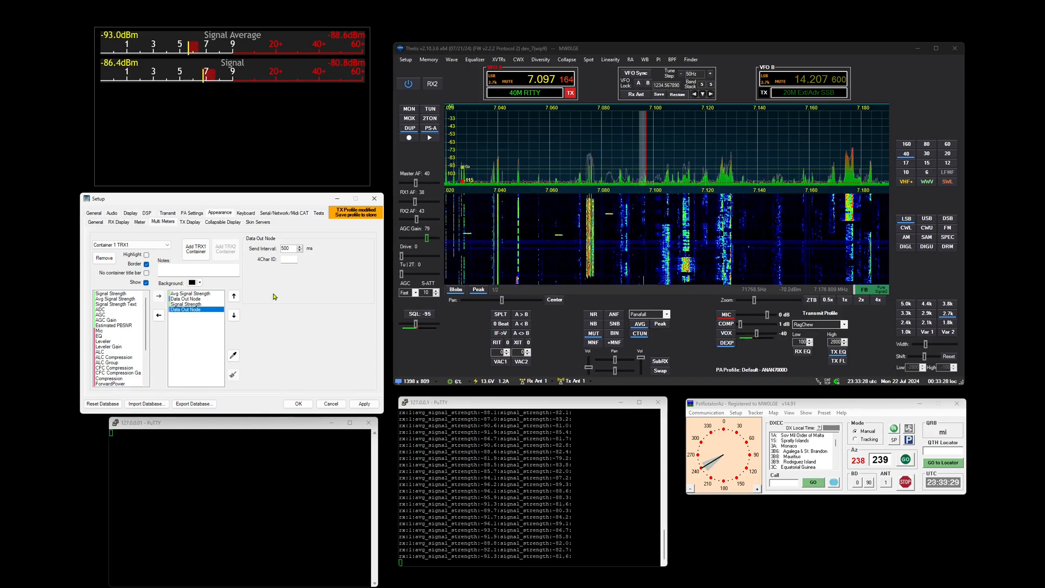
{"action": "type", "text": "XWWol"}
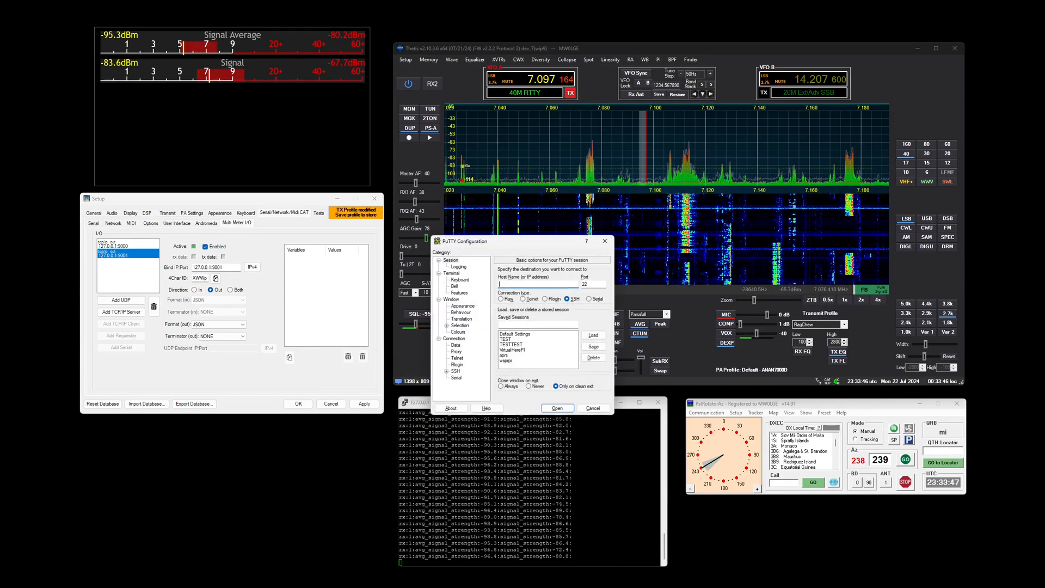
Connect a second PuTTY raw session to 127.0.0.1:9001 receiving the JSON stream.
{"action": "left_click", "coordinate": [501, 299]}
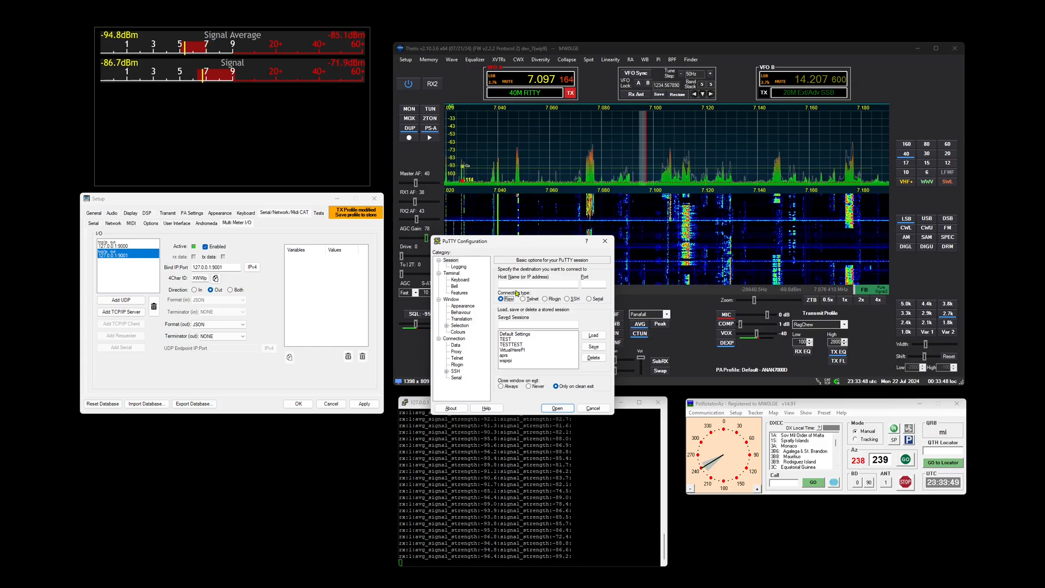
{"action": "type", "text": "127.0.0"}
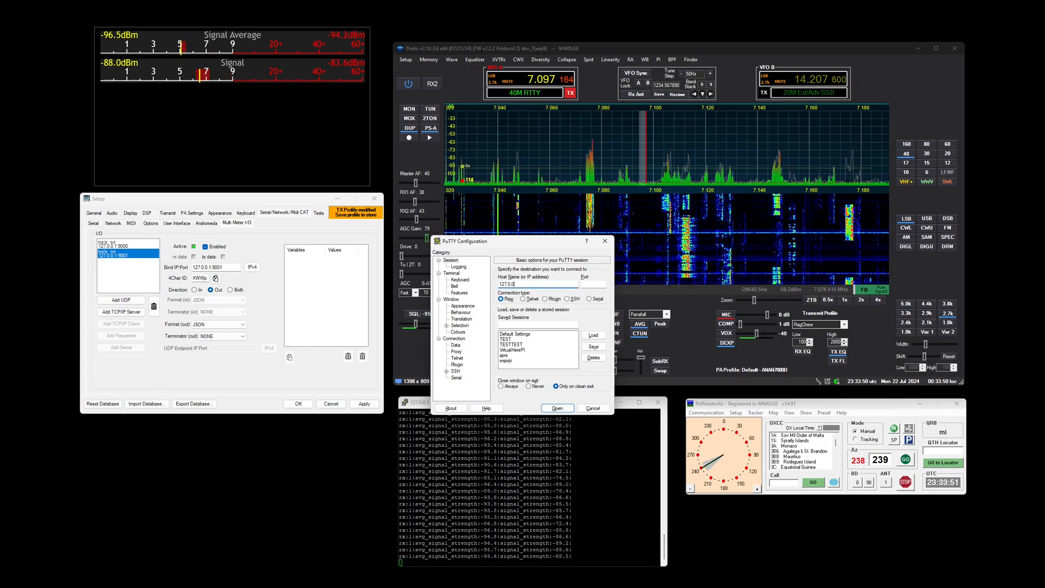
{"action": "type", "text": "9001"}
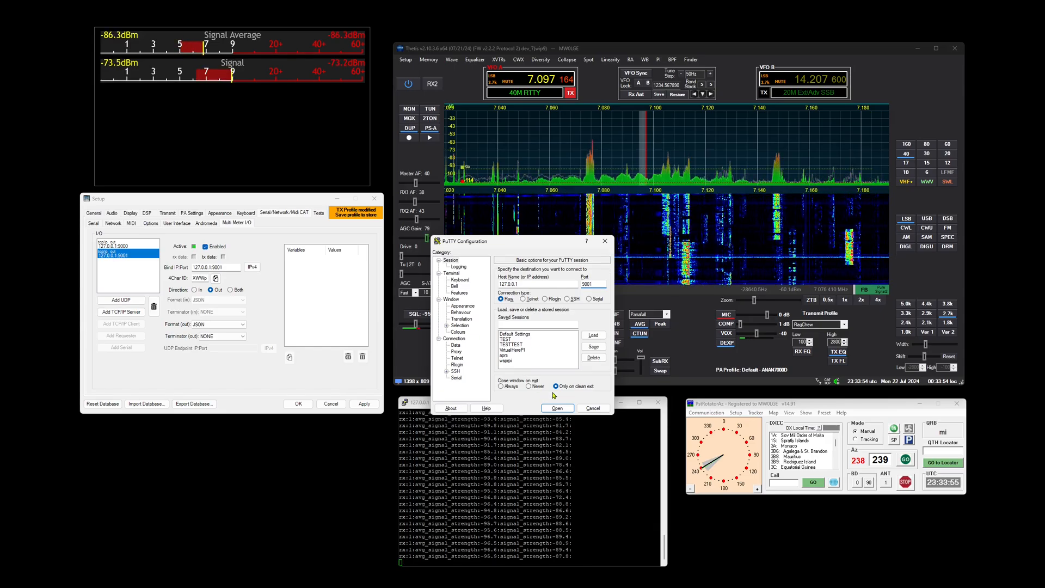
{"action": "left_click", "coordinate": [557, 407]}
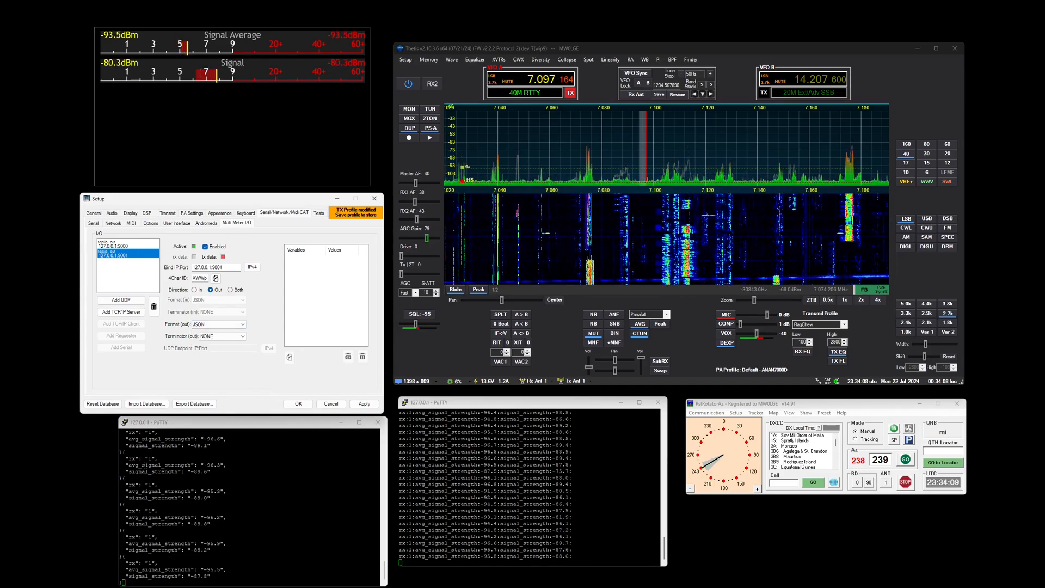
Try XML then RAW output format and set a custom <END> output terminator.
{"action": "left_click", "coordinate": [240, 324]}
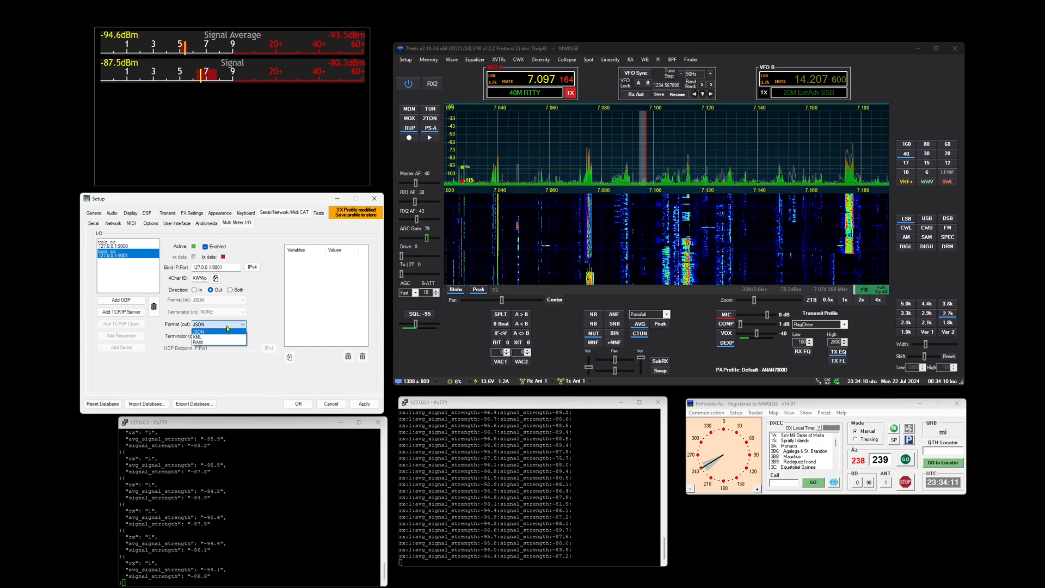
{"action": "left_click", "coordinate": [198, 332]}
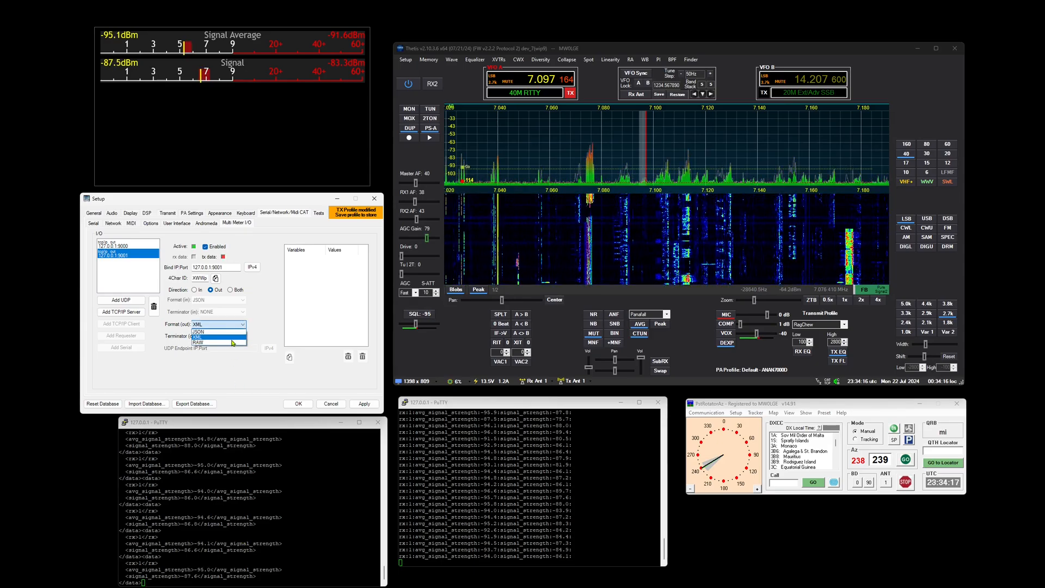
{"action": "left_click", "coordinate": [200, 341]}
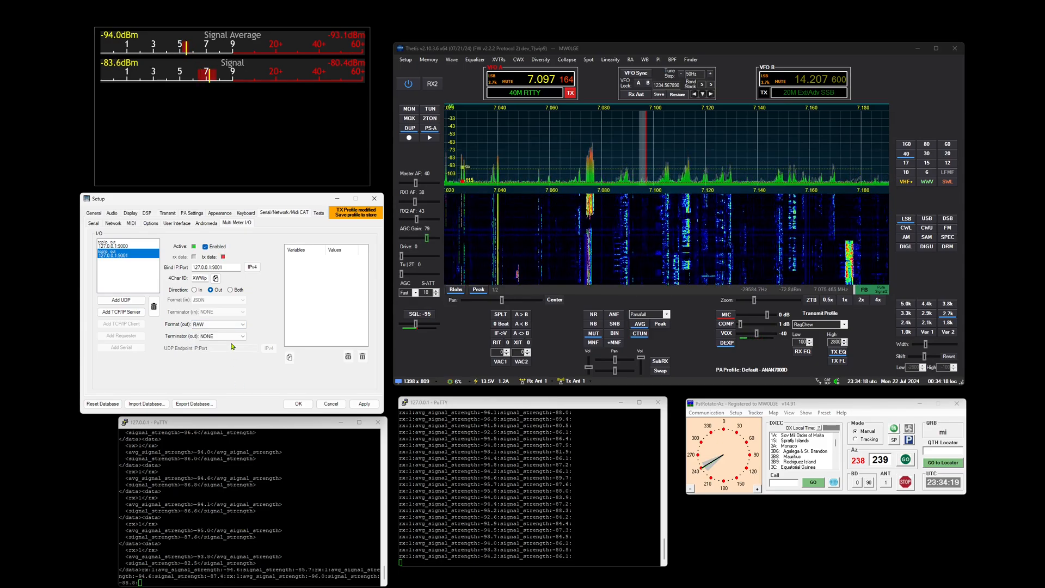
{"action": "left_click", "coordinate": [243, 336]}
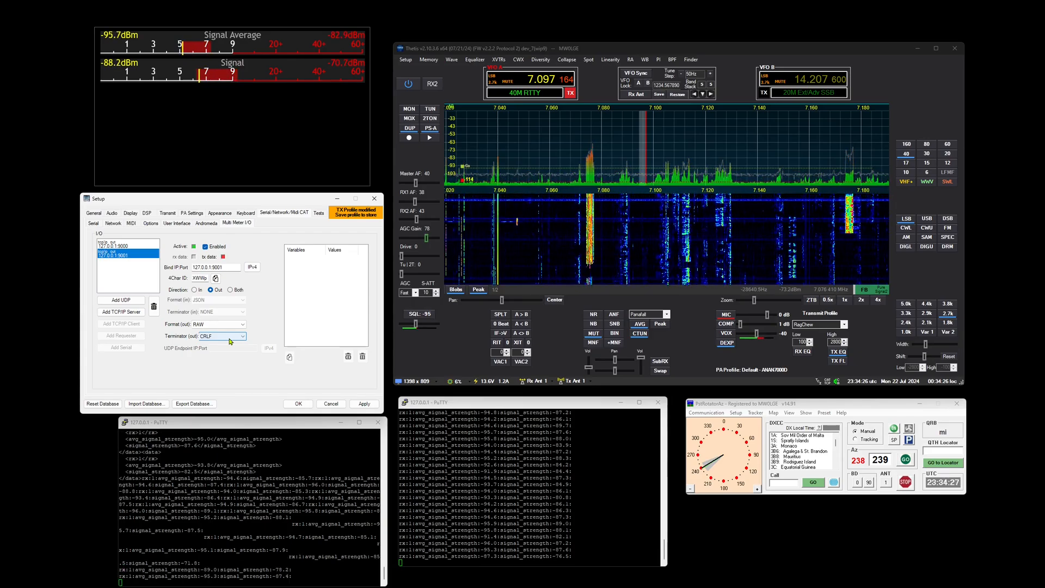
{"action": "left_click", "coordinate": [240, 335]}
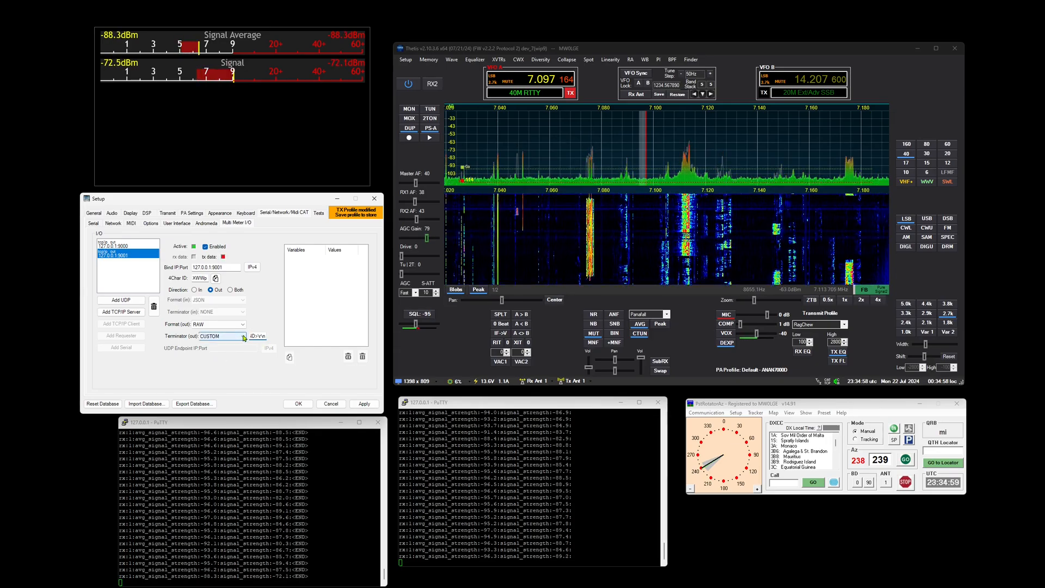
Set the second endpoint's output terminator back to CRLF.
{"action": "left_click", "coordinate": [220, 335]}
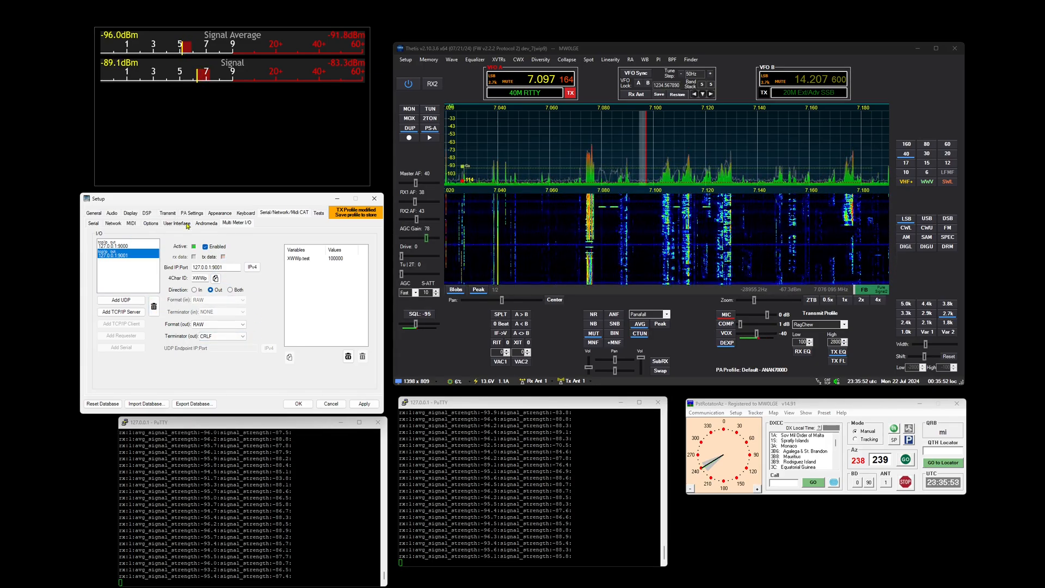
In Setup > Appearance > Multi Meters, give Container 1 TRX1 a Cross Meter and a Data Out Node.
{"action": "left_click", "coordinate": [192, 213]}
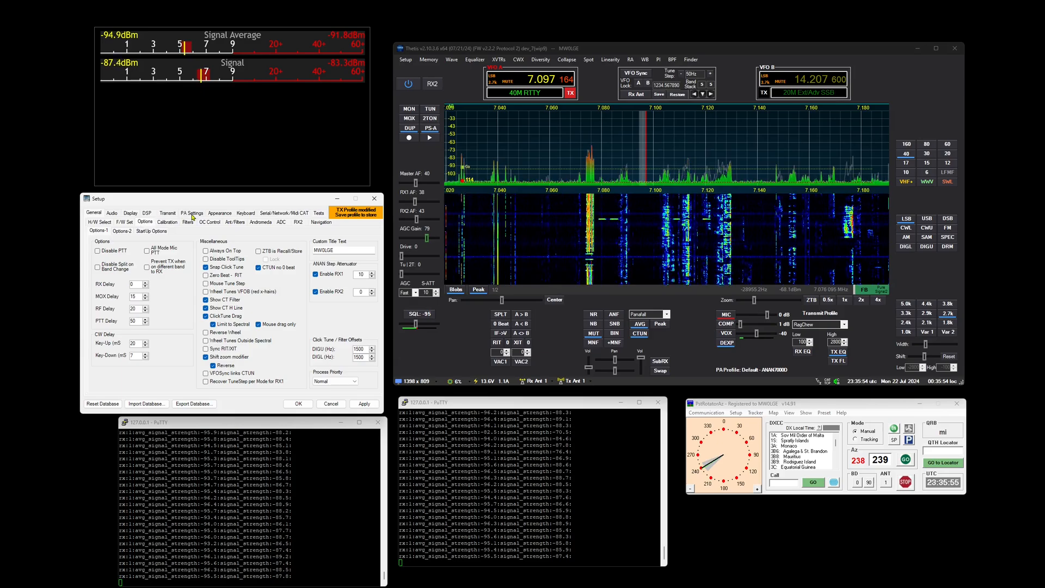
{"action": "left_click", "coordinate": [146, 213]}
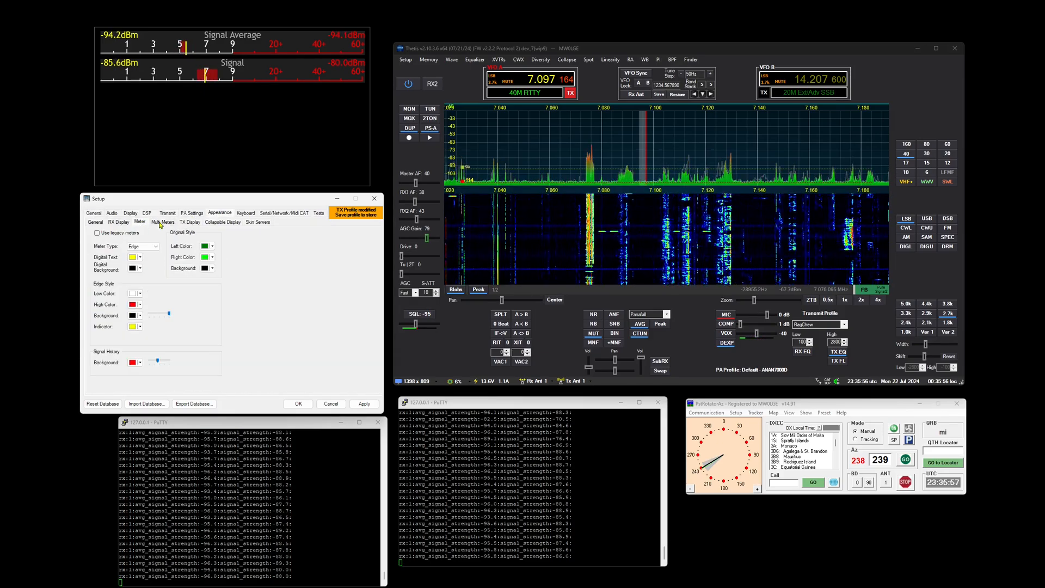
{"action": "left_click", "coordinate": [162, 221]}
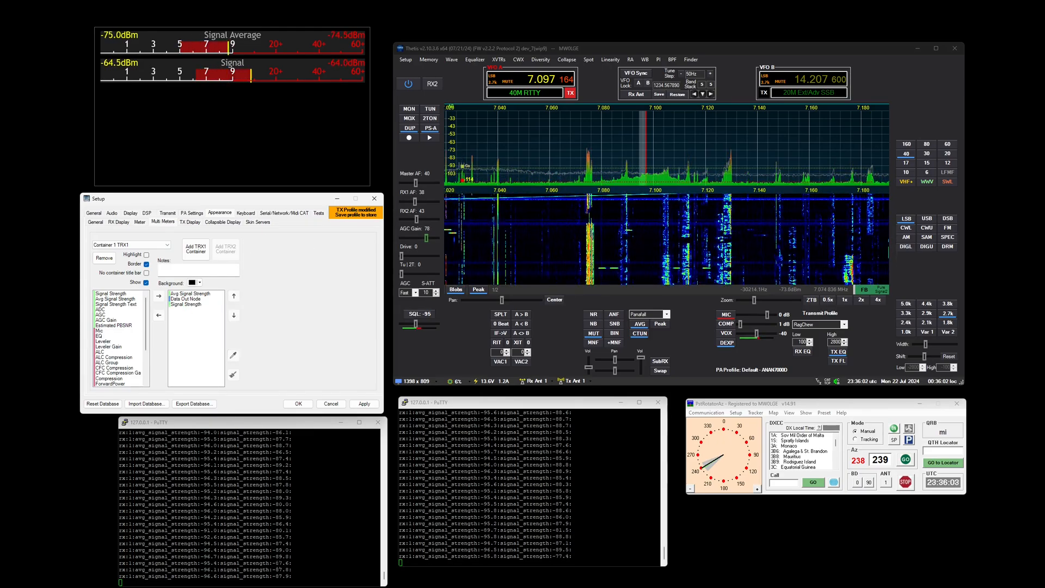
{"action": "left_click", "coordinate": [189, 299]}
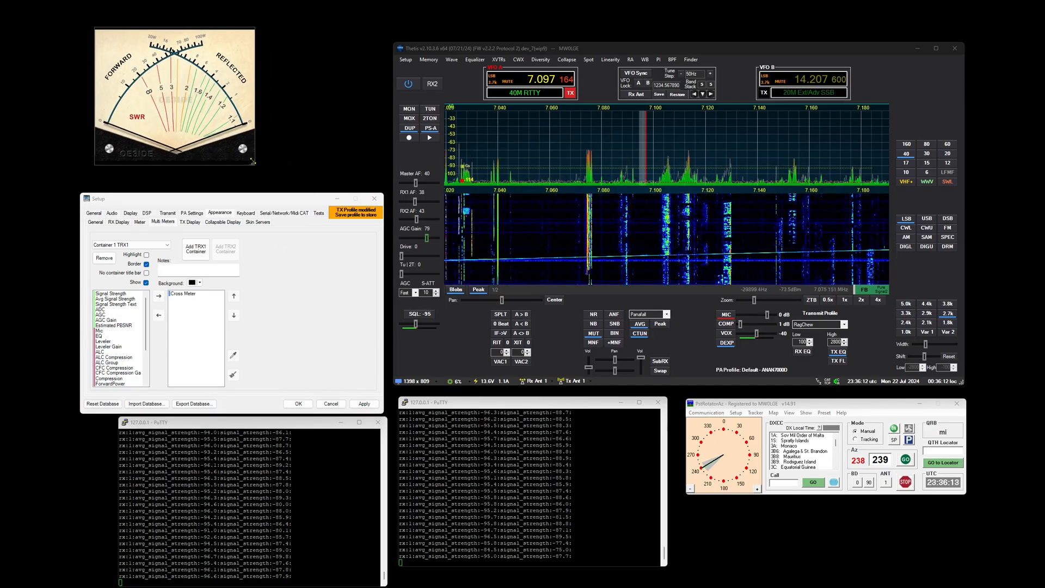
{"action": "left_click", "coordinate": [285, 213]}
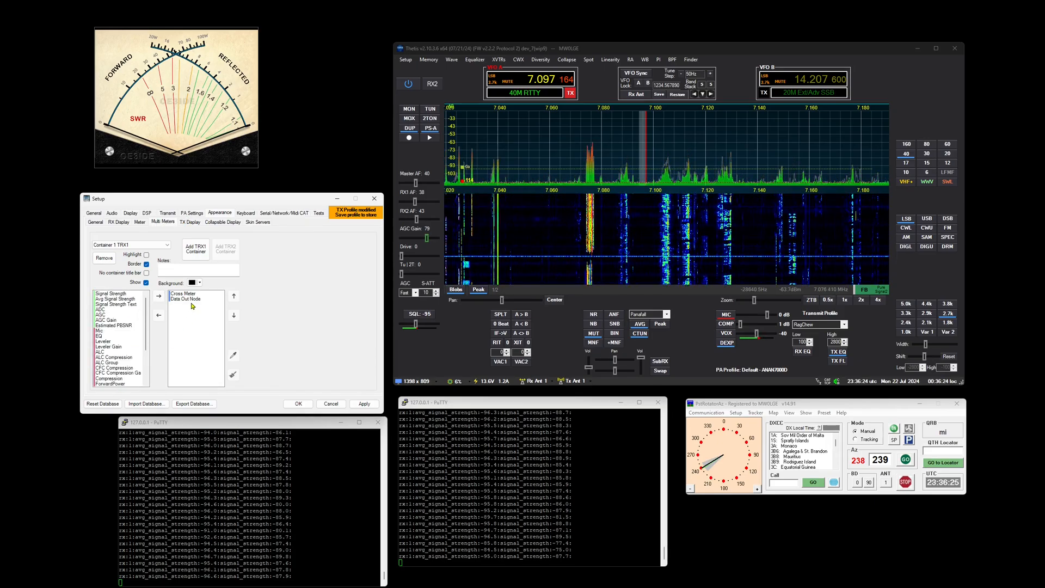
Remove the Cross Meter so only the Data Out Node streams time, date and power readings.
{"action": "left_click", "coordinate": [185, 297]}
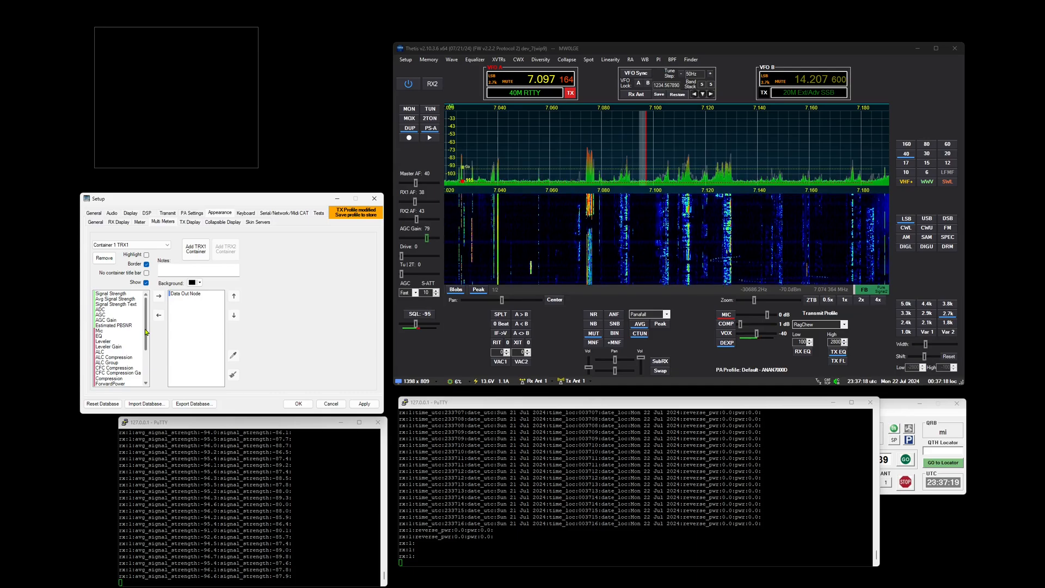
Swap the container to the VFO display so PuTTY receives VFO frequency, band and mode fields.
{"action": "scroll", "scroll_direction": "down", "scroll_amount": 3}
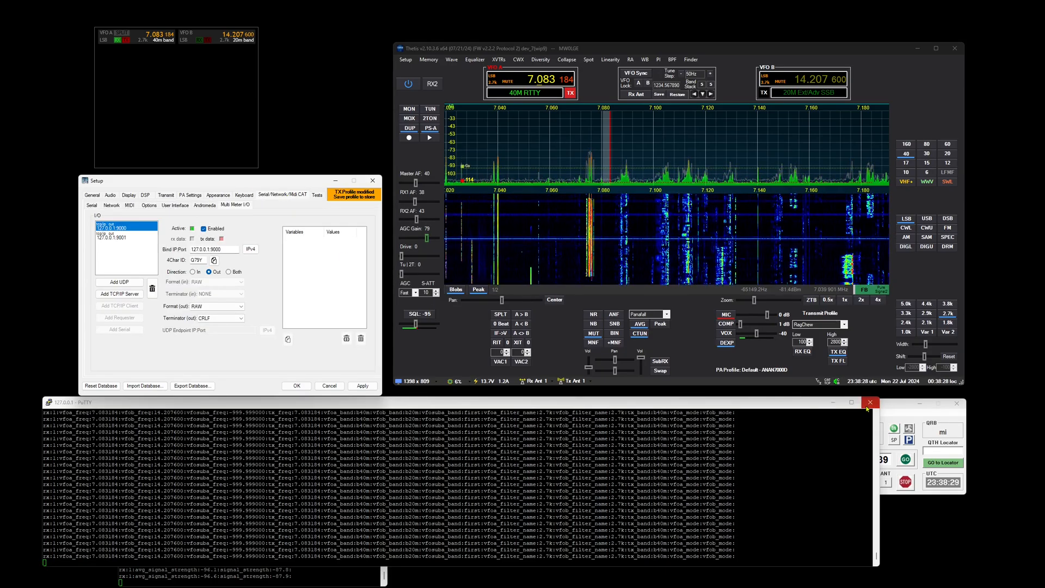
Close the PuTTY session and add a UDP listener node on 127.0.0.1:12001 with Direction In.
{"action": "left_click", "coordinate": [870, 401]}
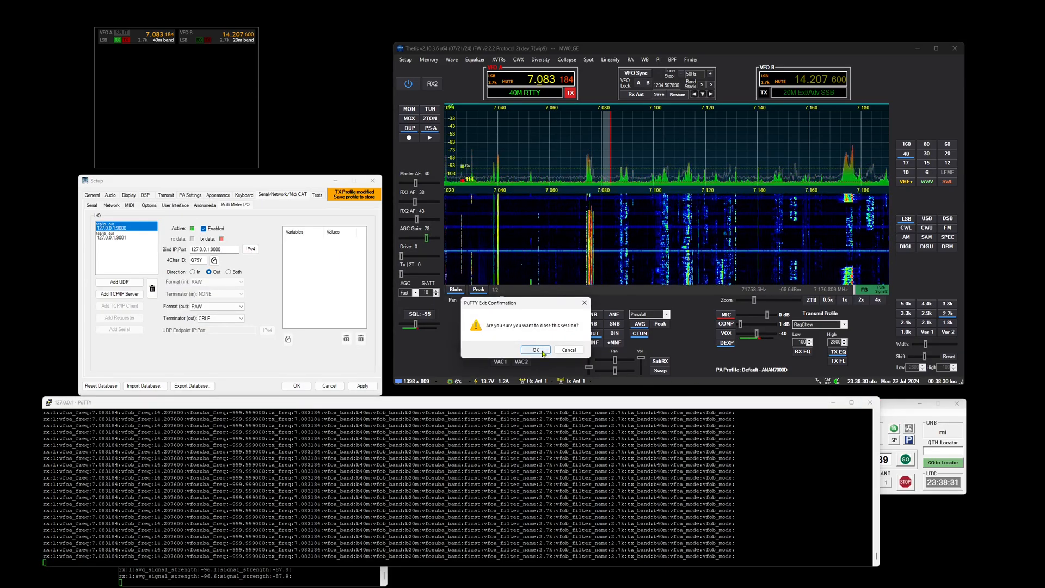
{"action": "left_click", "coordinate": [535, 349]}
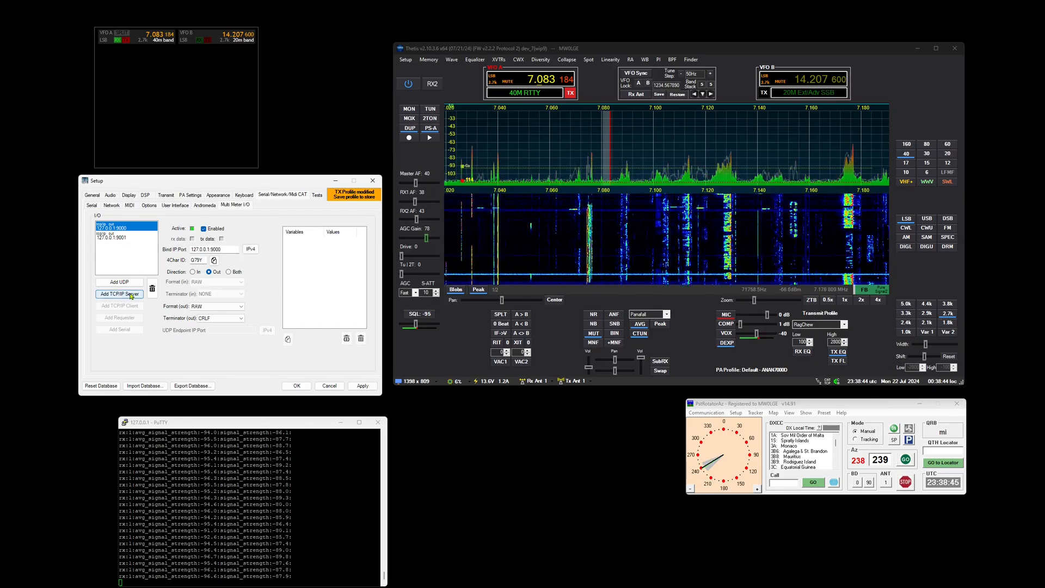
{"action": "left_click", "coordinate": [118, 281]}
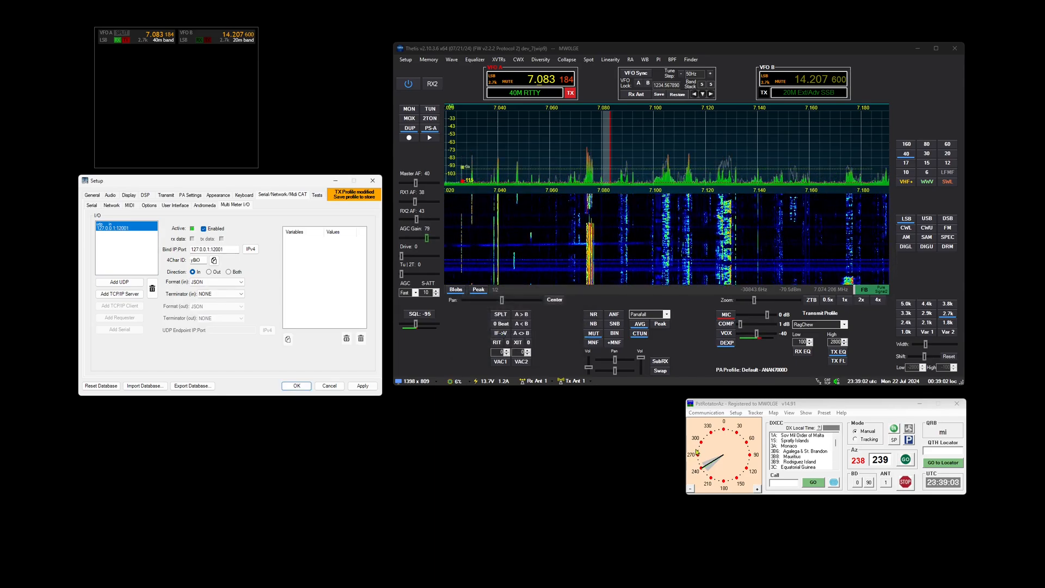
Set the 12001 listener's input format to RAW so PSTRotator's AZ 296 variable is received.
{"action": "left_click", "coordinate": [216, 281]}
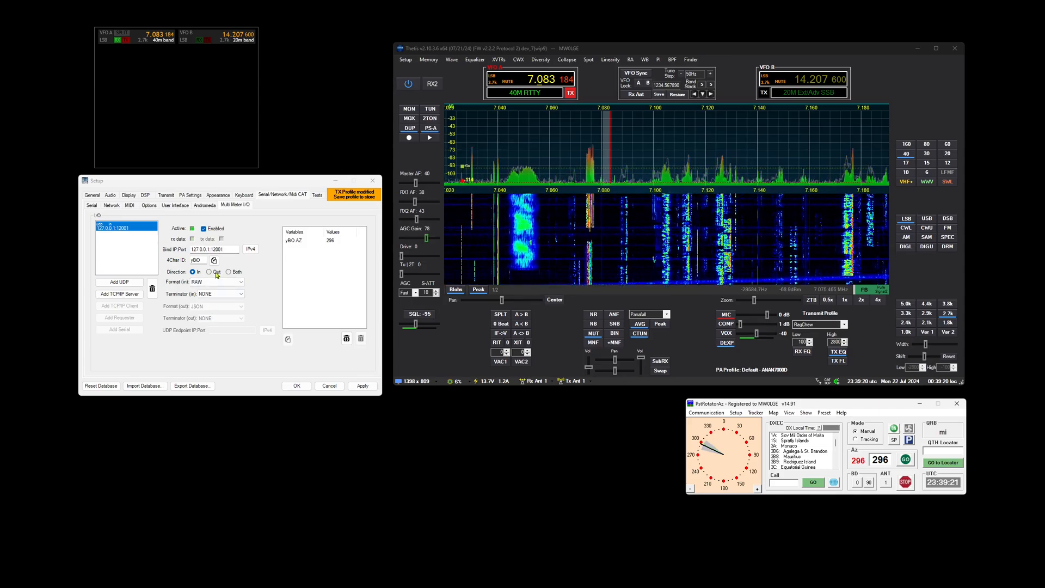
{"action": "left_click", "coordinate": [212, 271]}
{"action": "type", "text": "127.0.0.1:10000"}
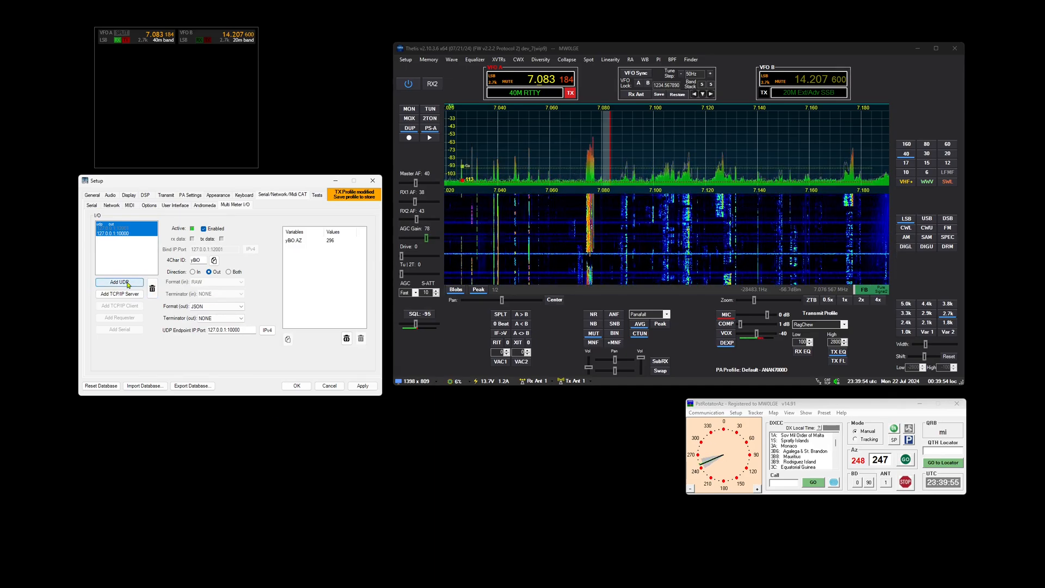
Return to Appearance > Multi Meters showing Container 1 TRX1's Data Out Node and VFO display.
{"action": "left_click", "coordinate": [119, 282]}
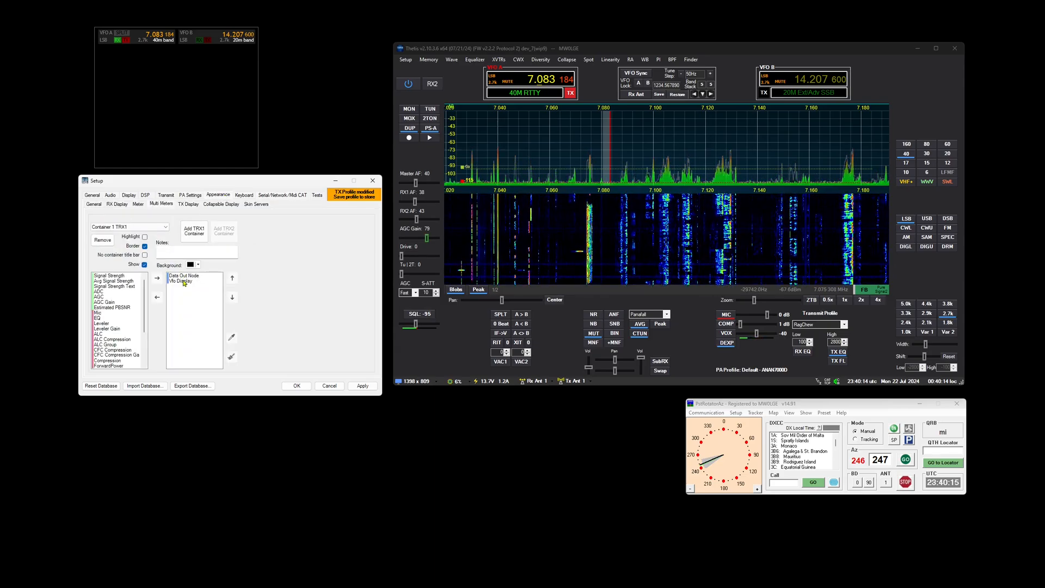
View the Data Out Node's Send Interval and 4Char ID, then the Multi Meter I/O received variables list.
{"action": "left_click", "coordinate": [183, 275]}
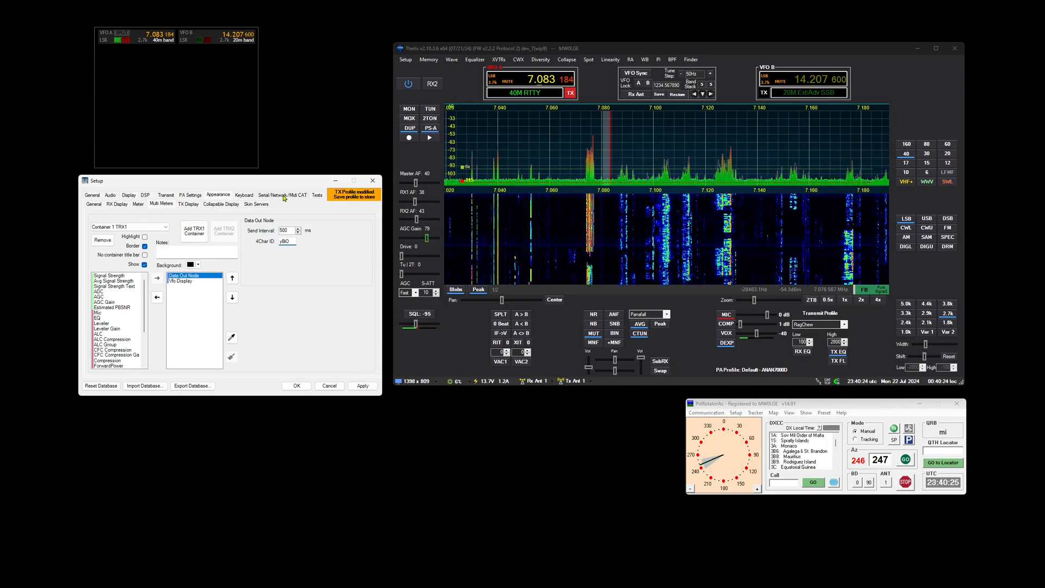
{"action": "left_click", "coordinate": [285, 195]}
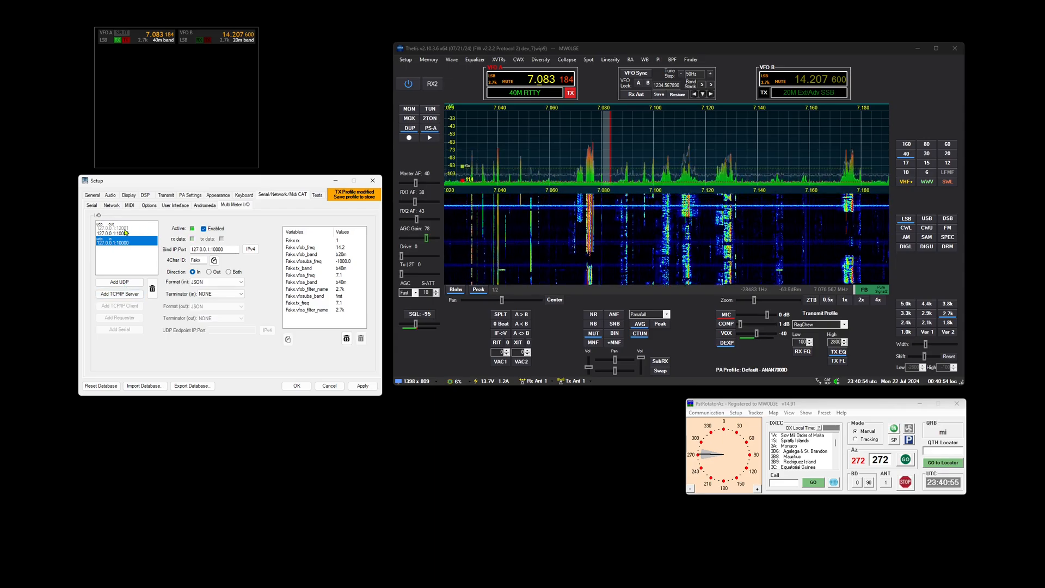
Select the first Multi Meter I/O connection to inspect its details.
{"action": "left_click", "coordinate": [120, 238]}
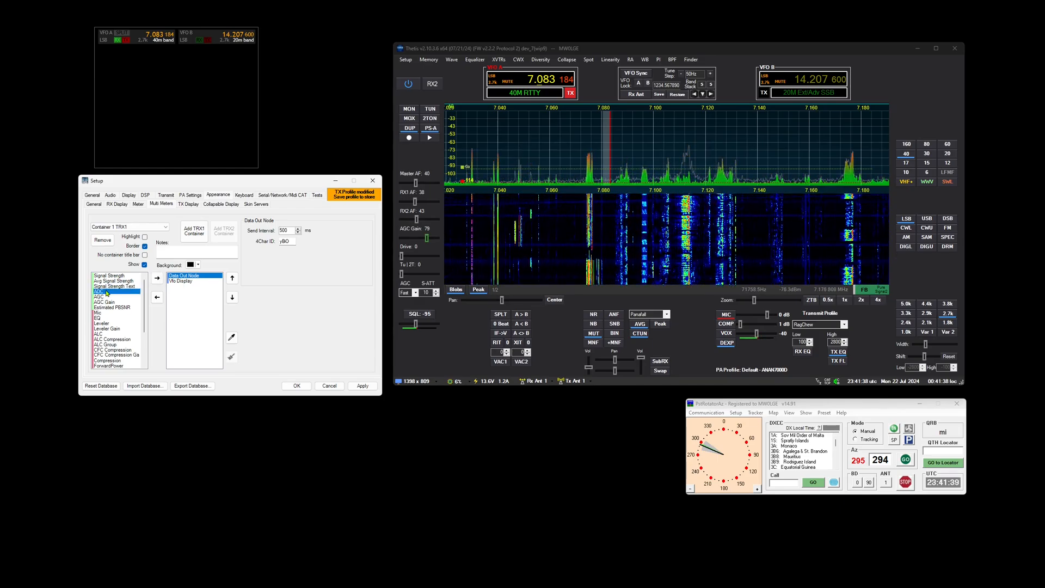
Add the ADC meter and Anan Multi Meter to Container 1's items.
{"action": "left_click", "coordinate": [157, 278]}
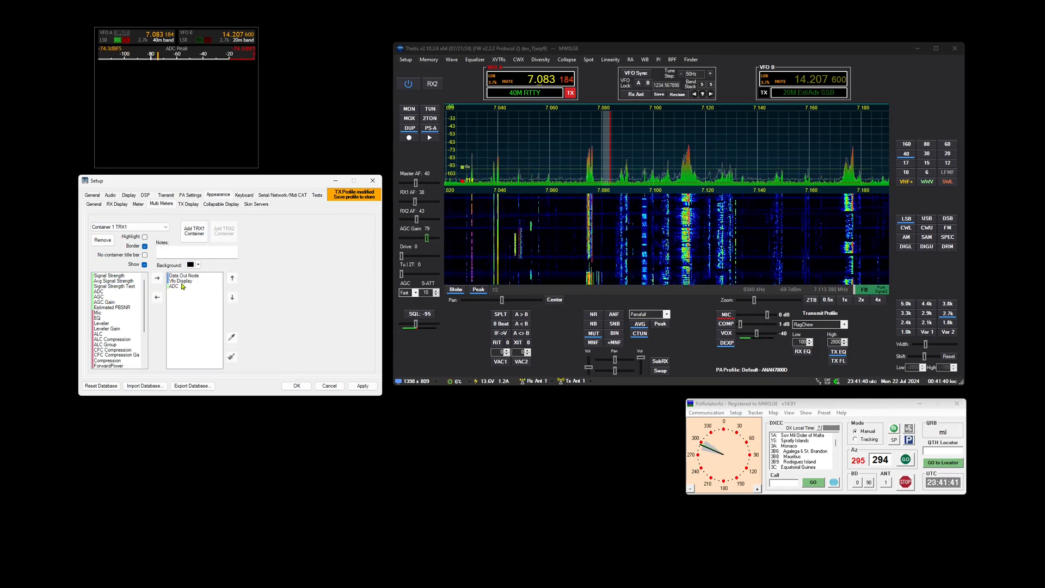
{"action": "left_click", "coordinate": [345, 252]}
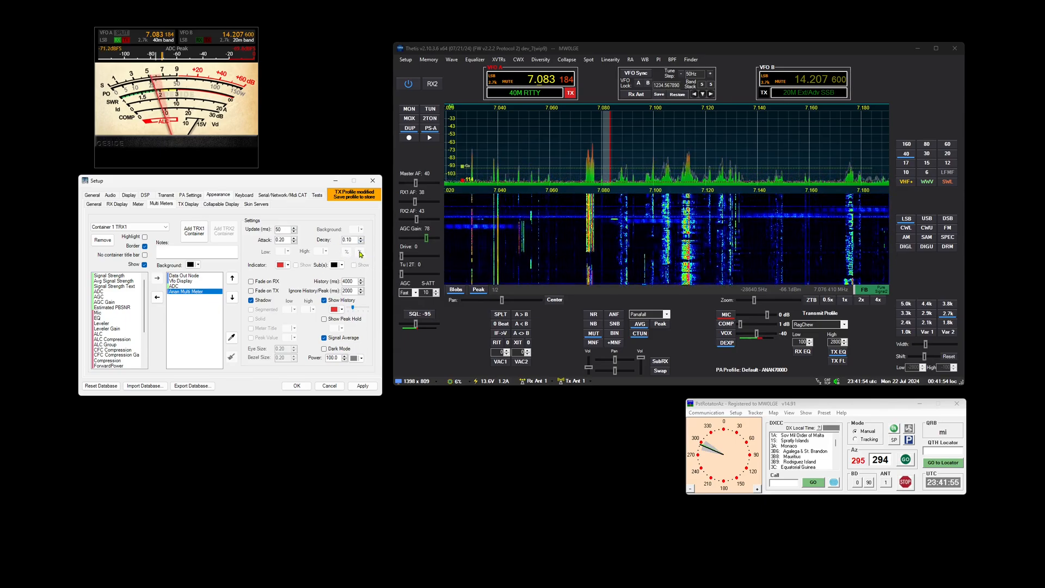
{"action": "left_click", "coordinate": [283, 195]}
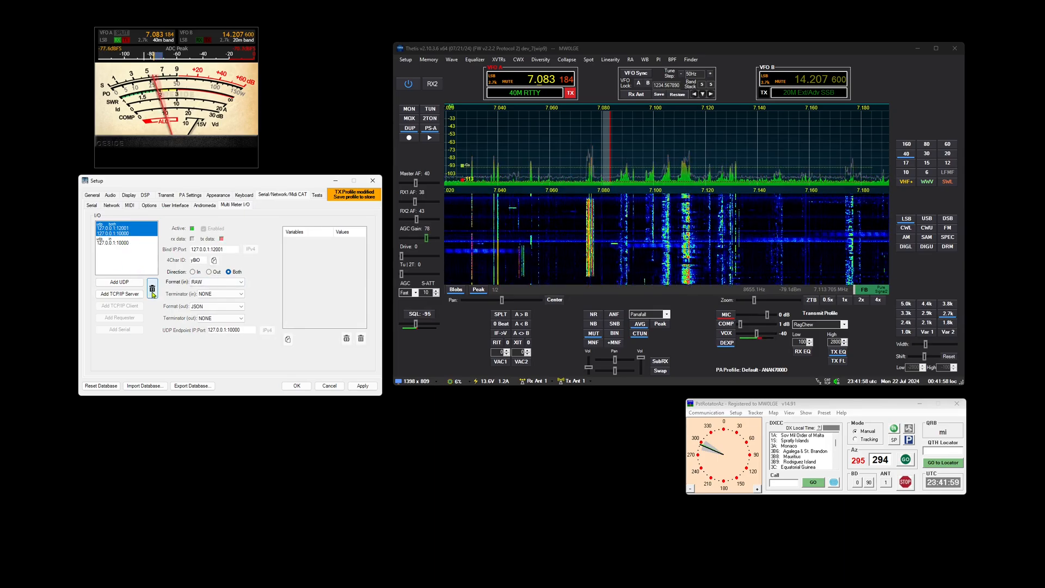
Delete the old entries and add a TCP/IP server on 127.0.0.1:9000, Direction Out, JSON format.
{"action": "left_click", "coordinate": [151, 288]}
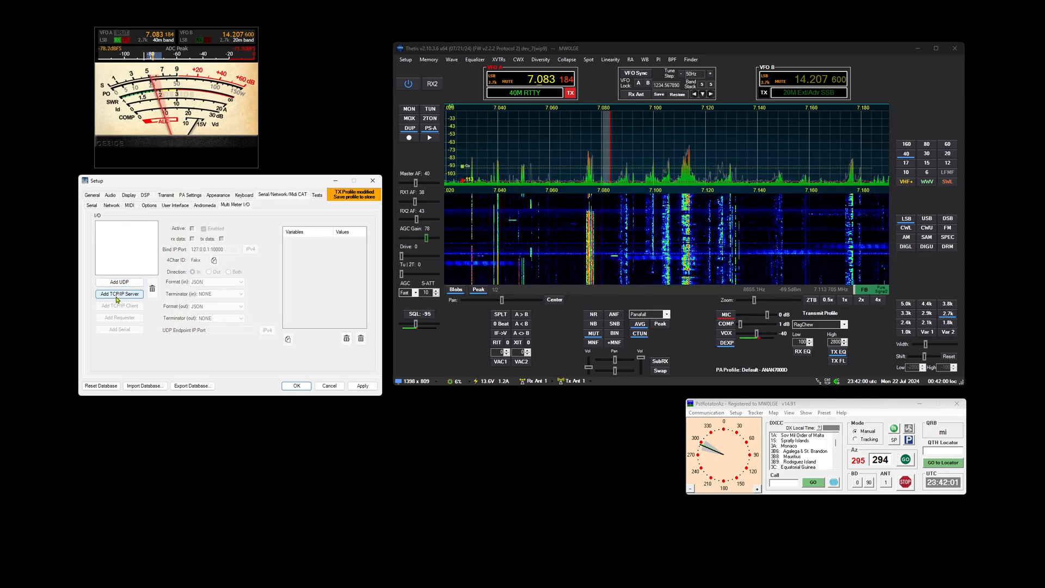
{"action": "left_click", "coordinate": [119, 294]}
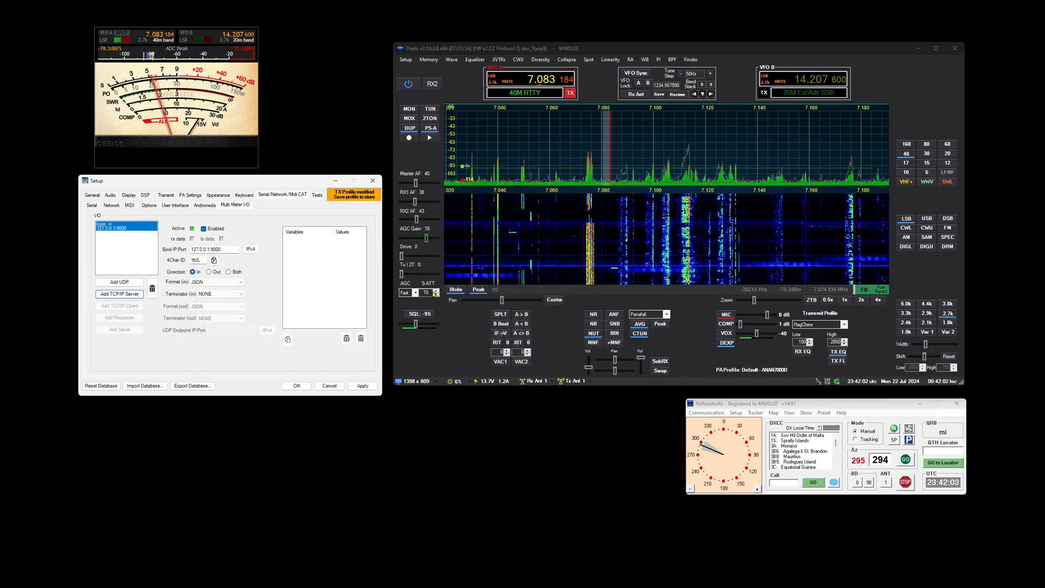
{"action": "left_click", "coordinate": [211, 271]}
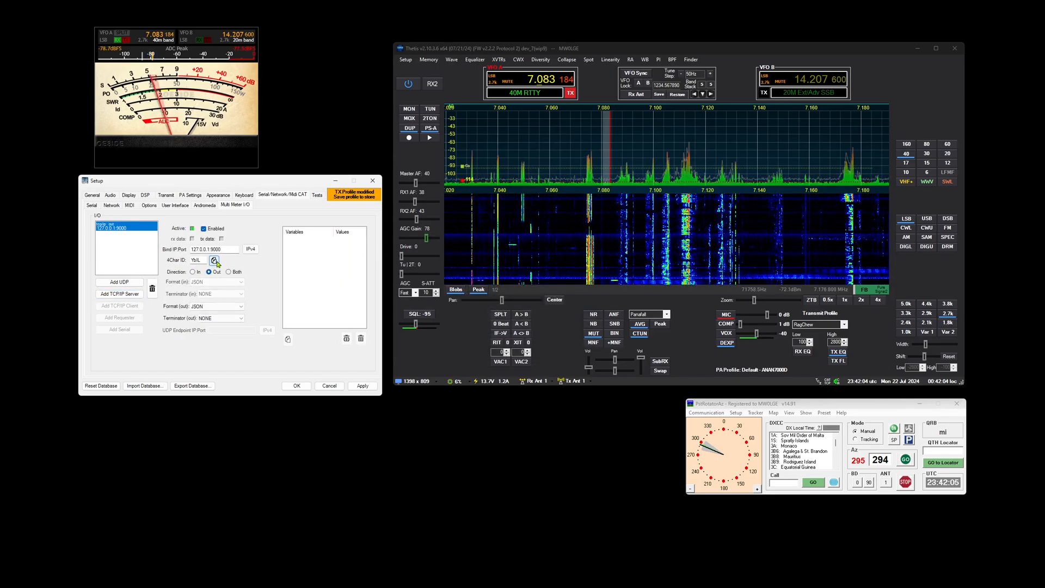
{"action": "left_click", "coordinate": [218, 194]}
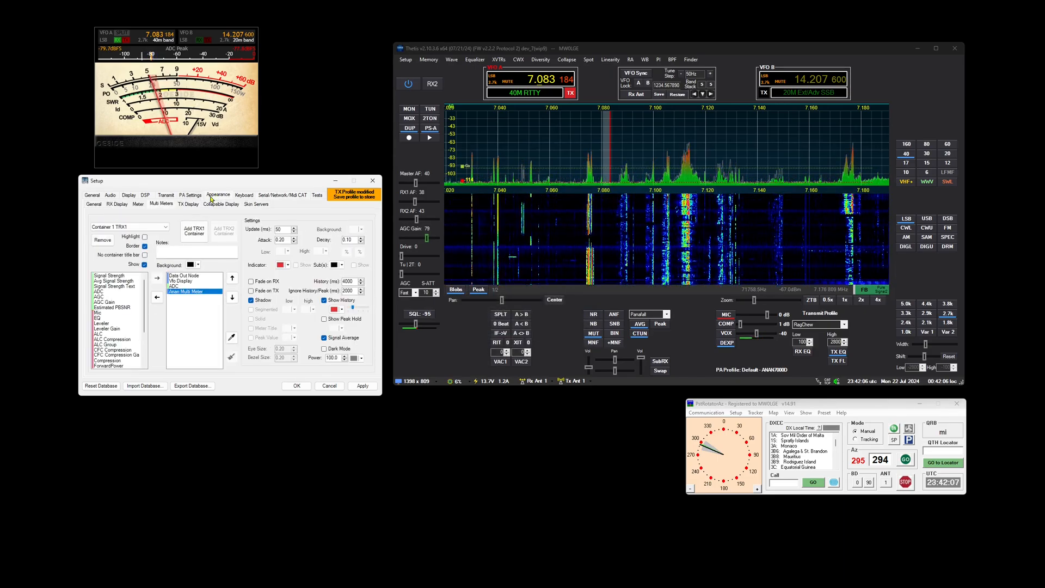
{"action": "left_click", "coordinate": [184, 275]}
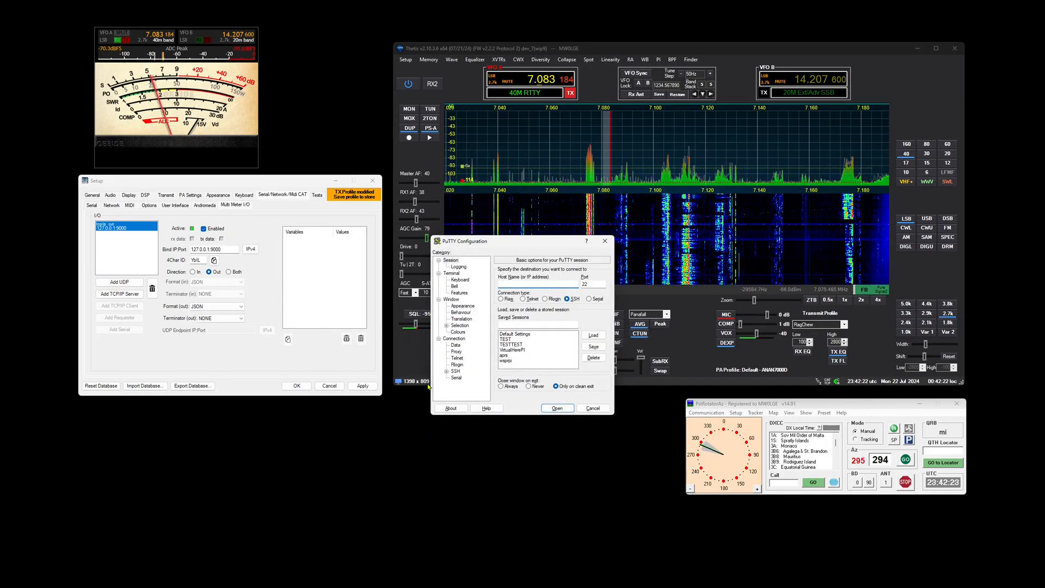
Connect PuTTY raw to 127.0.0.1:9000 so the JSON meter readings stream in.
{"action": "type", "text": "127.0.0.1"}
{"action": "type", "text": "900"}
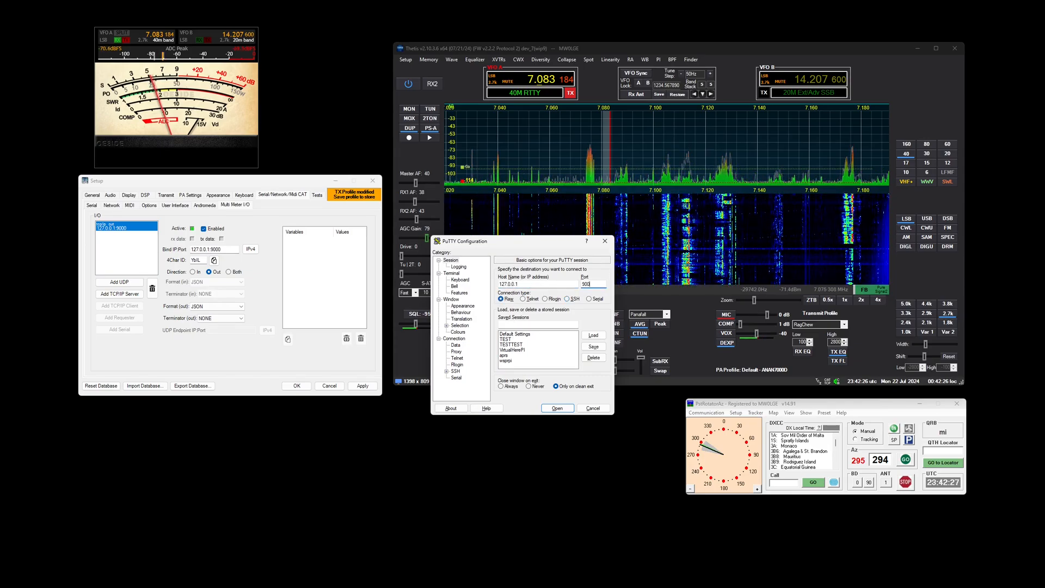
{"action": "left_click", "coordinate": [557, 407]}
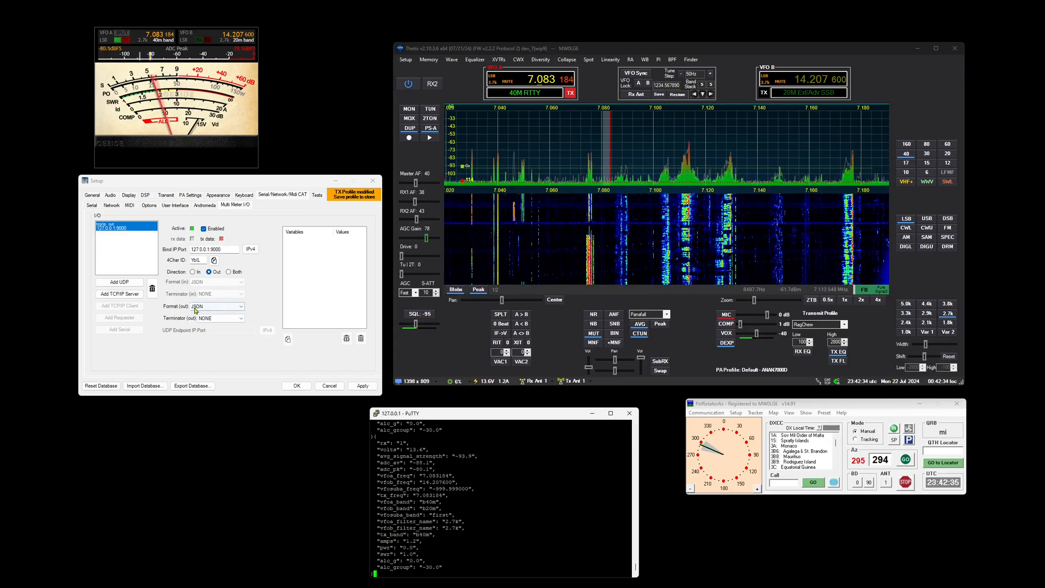
Set Format (out) to RAW with CRLF as the record terminator.
{"action": "left_click", "coordinate": [216, 306]}
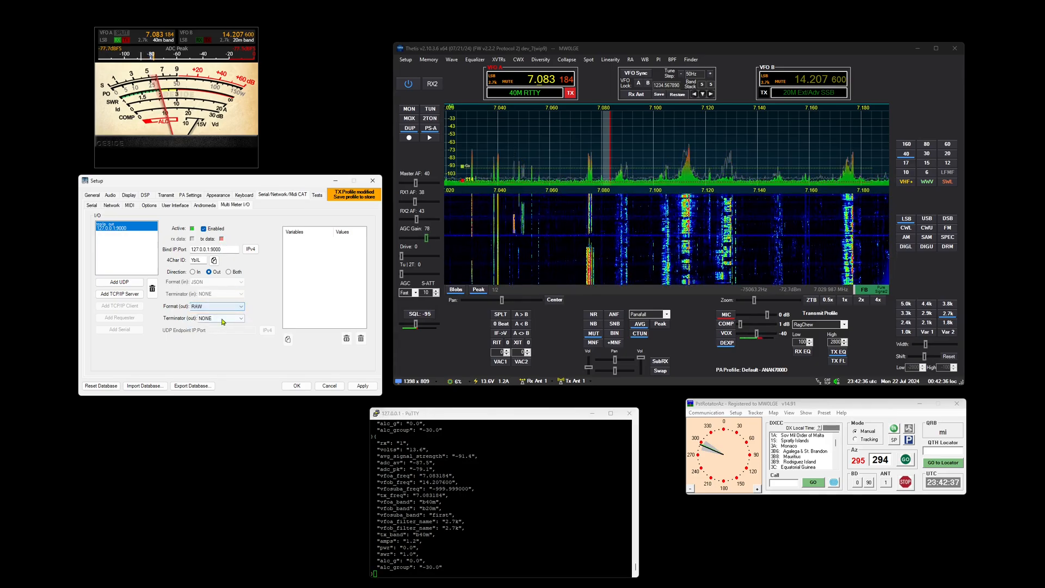
{"action": "left_click", "coordinate": [238, 318]}
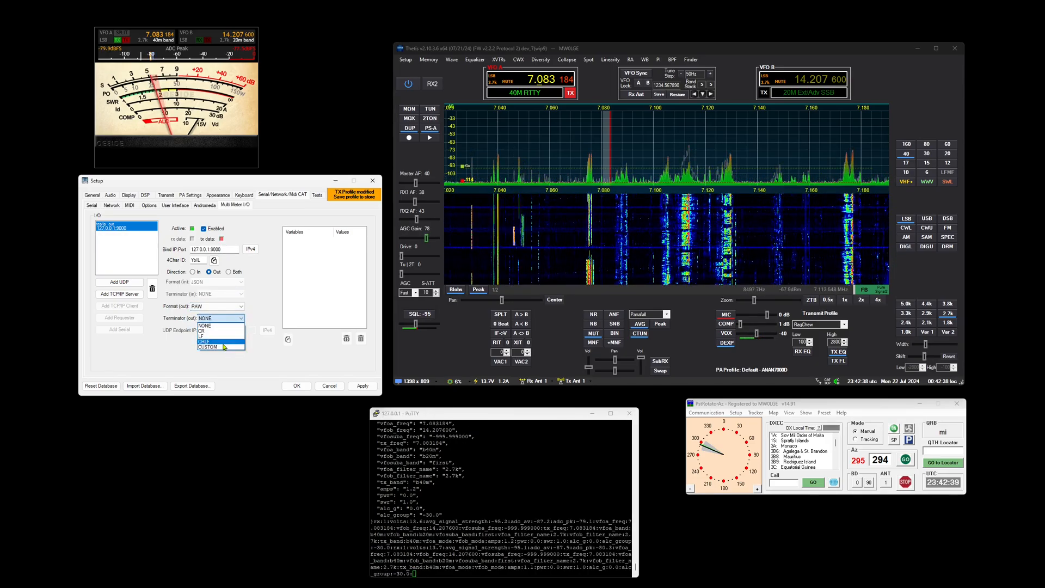
{"action": "left_click_drag", "start_coordinate": [488, 412], "coordinate": [242, 243]}
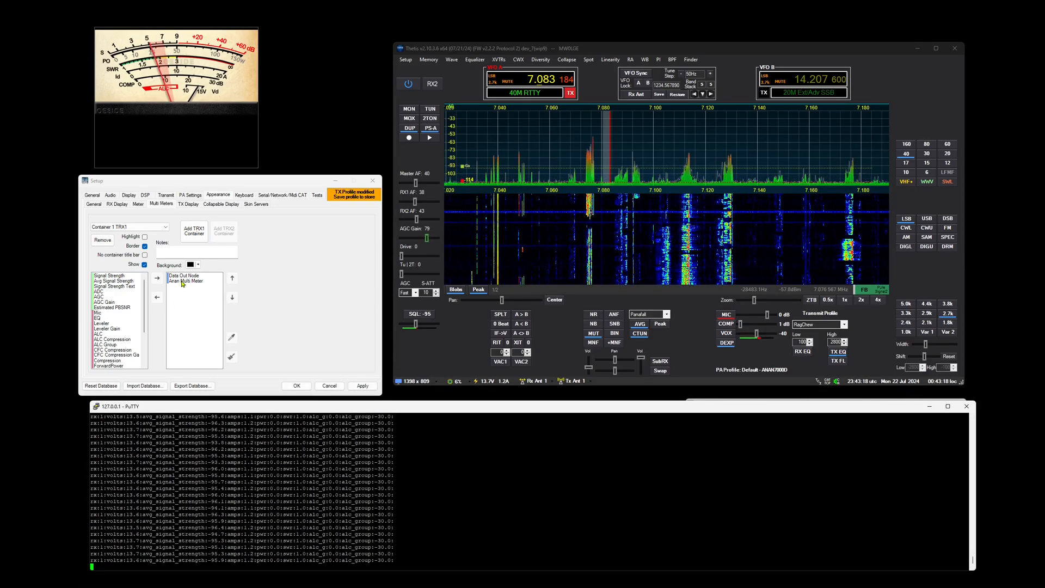
Bring back the Multi Meter I/O page showing the 127.0.0.1:9000 RAW/CRLF server.
{"action": "left_click", "coordinate": [188, 279]}
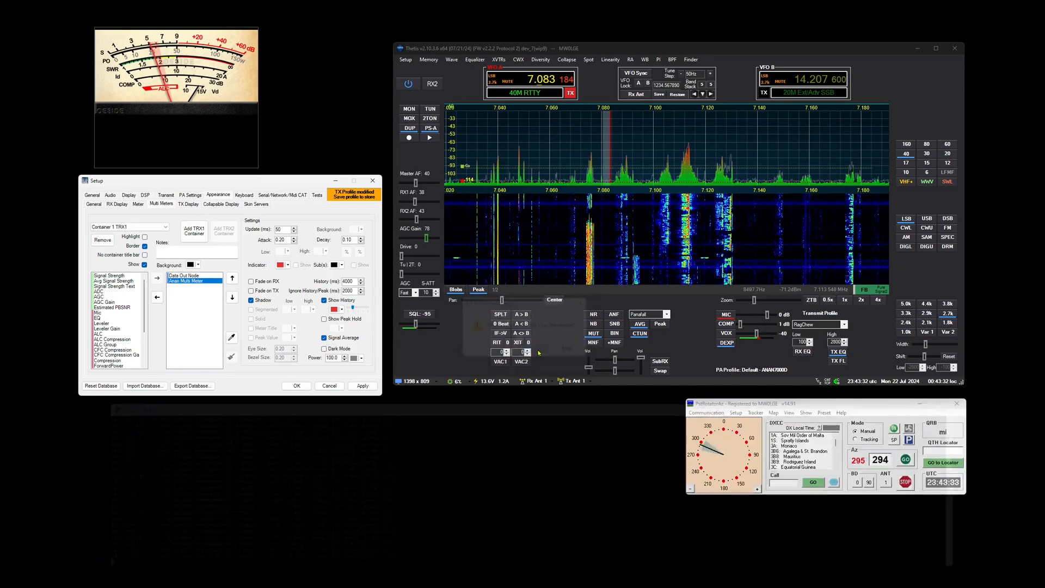
{"action": "left_click", "coordinate": [282, 195]}
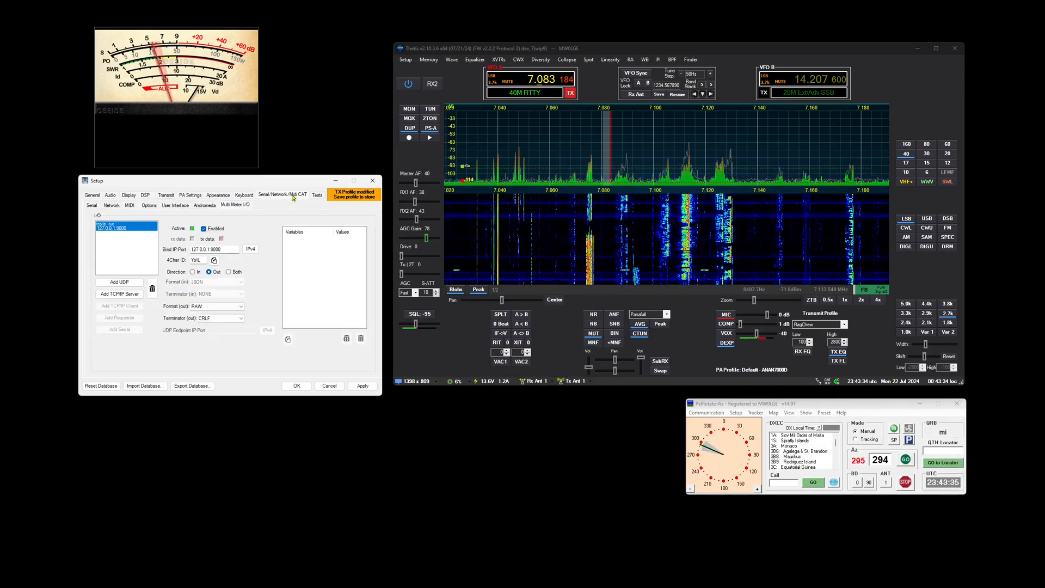